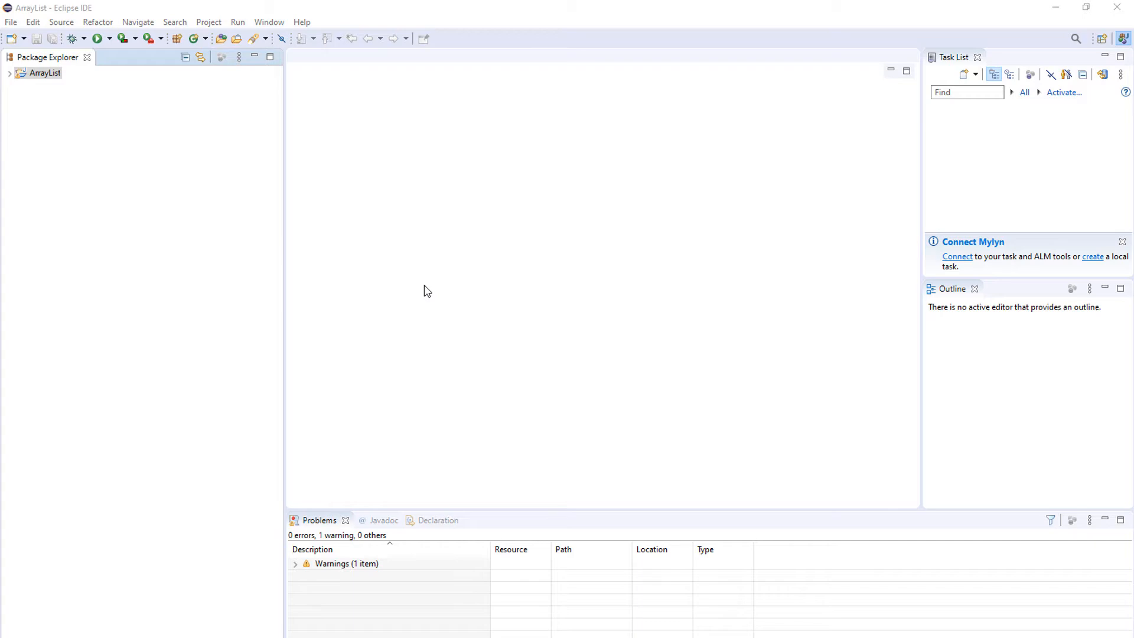
pyautogui.moveTo(584, 297)
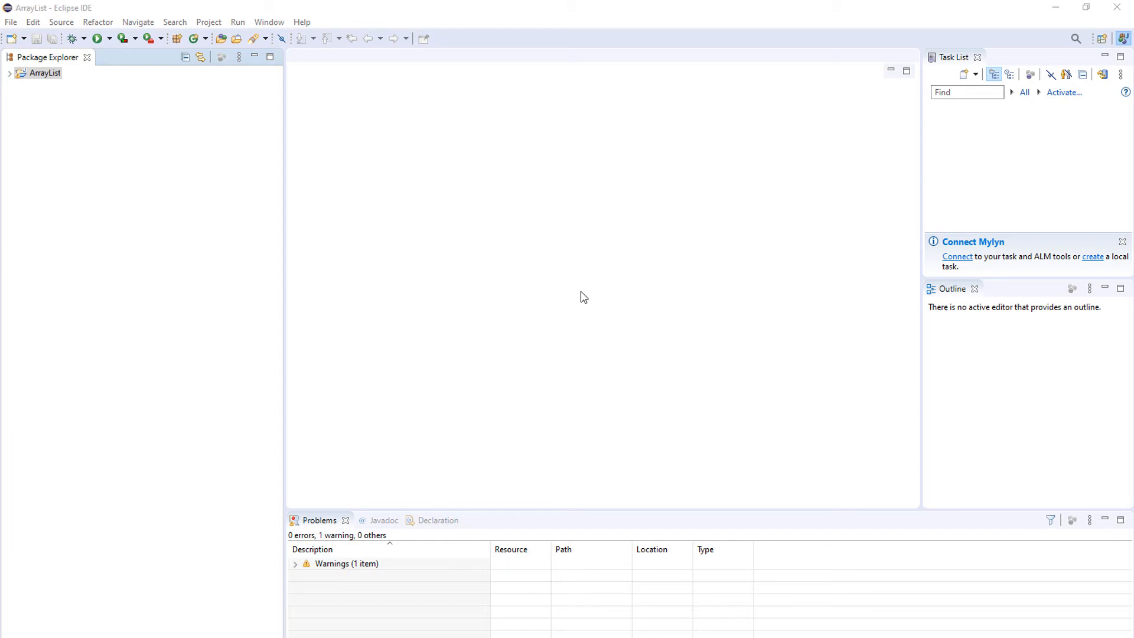
# Create public class ArrayListTest with a main method stub in the ArrayList project
pyautogui.click(45, 73)
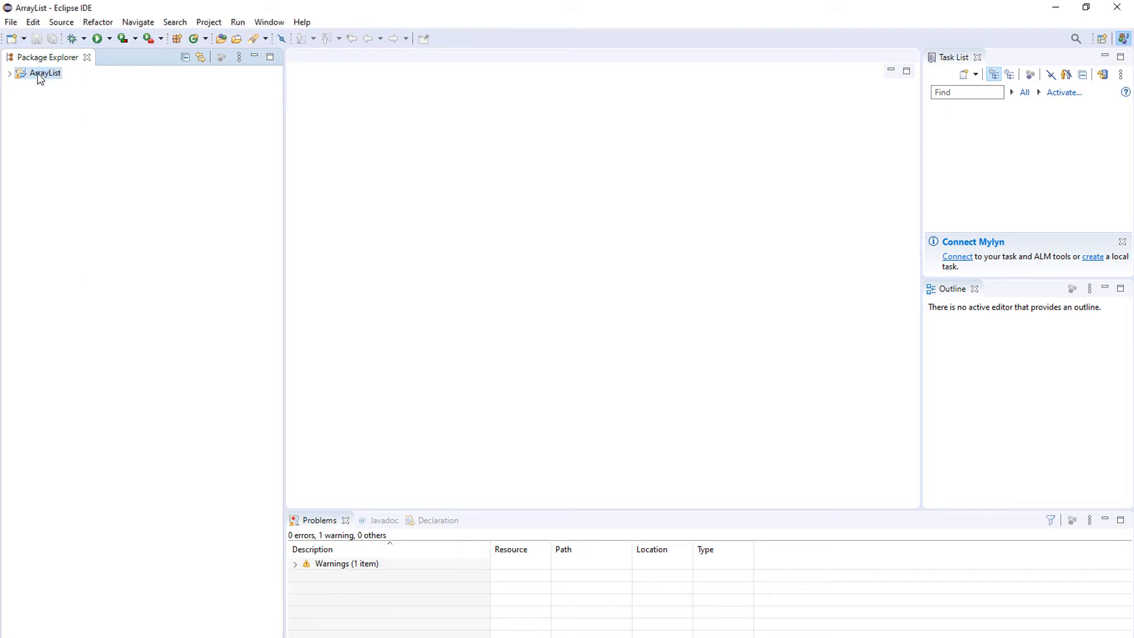
pyautogui.rightClick(45, 73)
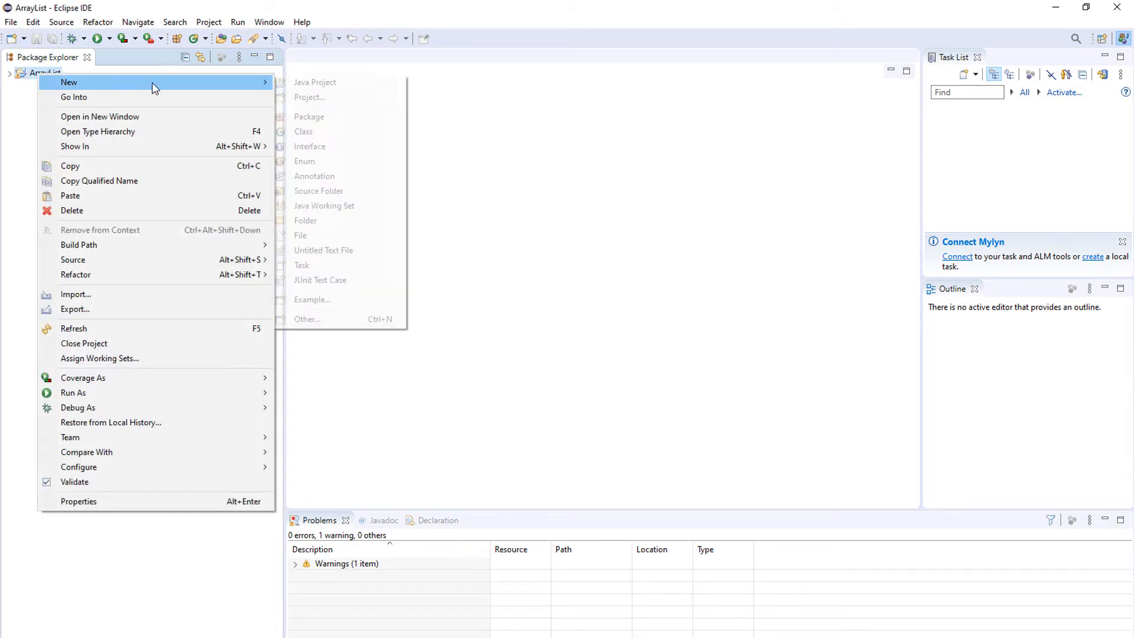
pyautogui.click(441, 215)
pyautogui.write('Array')
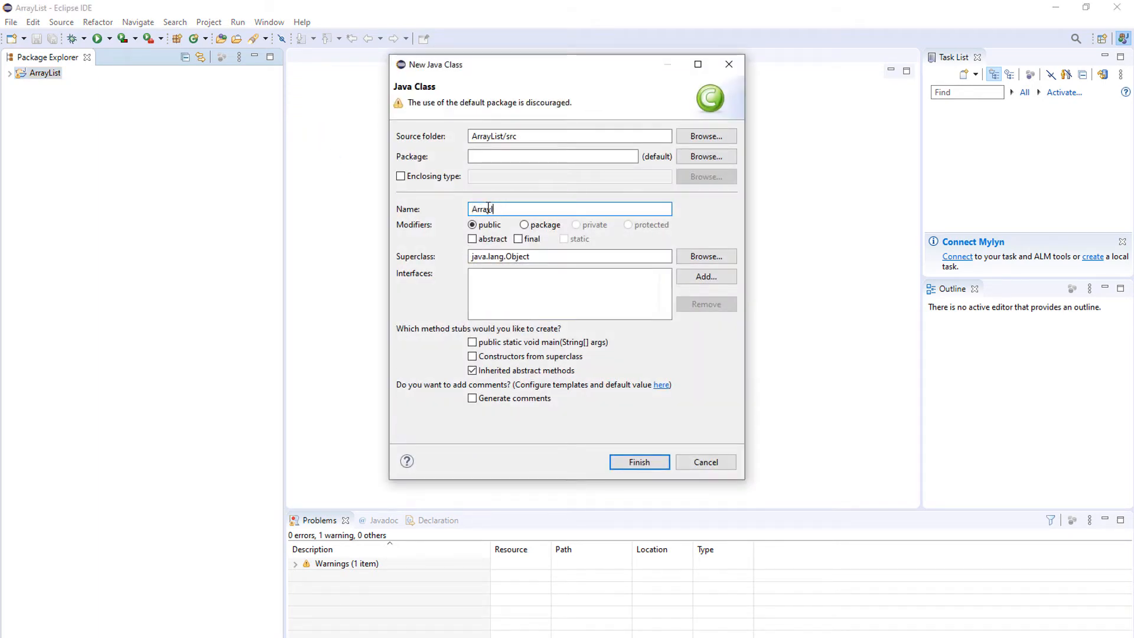
pyautogui.write('ListTest')
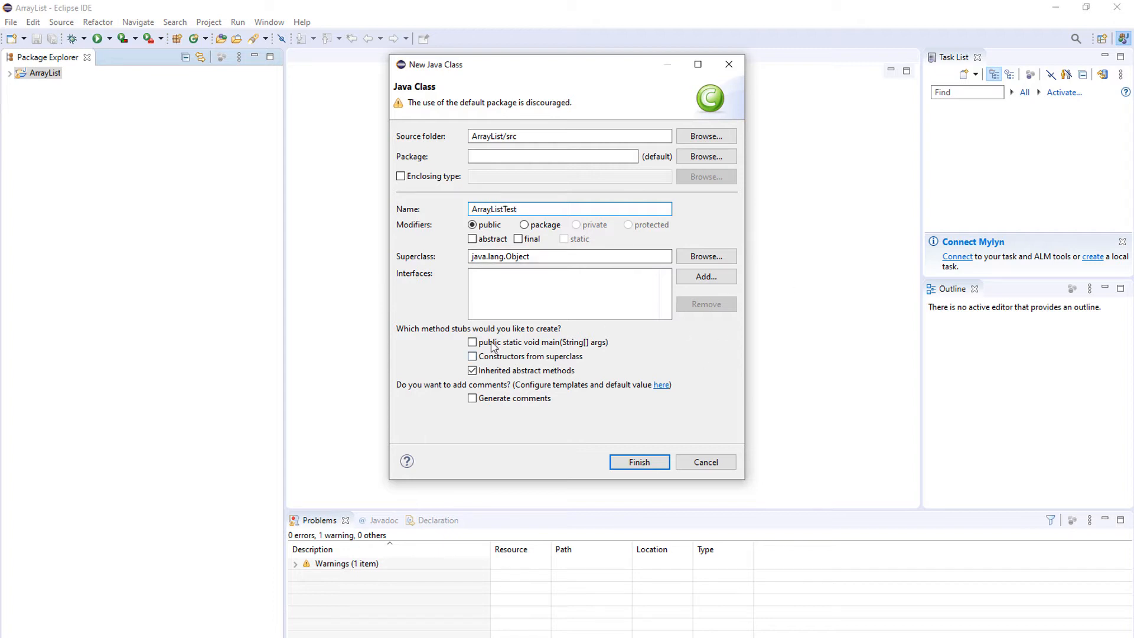
pyautogui.click(472, 341)
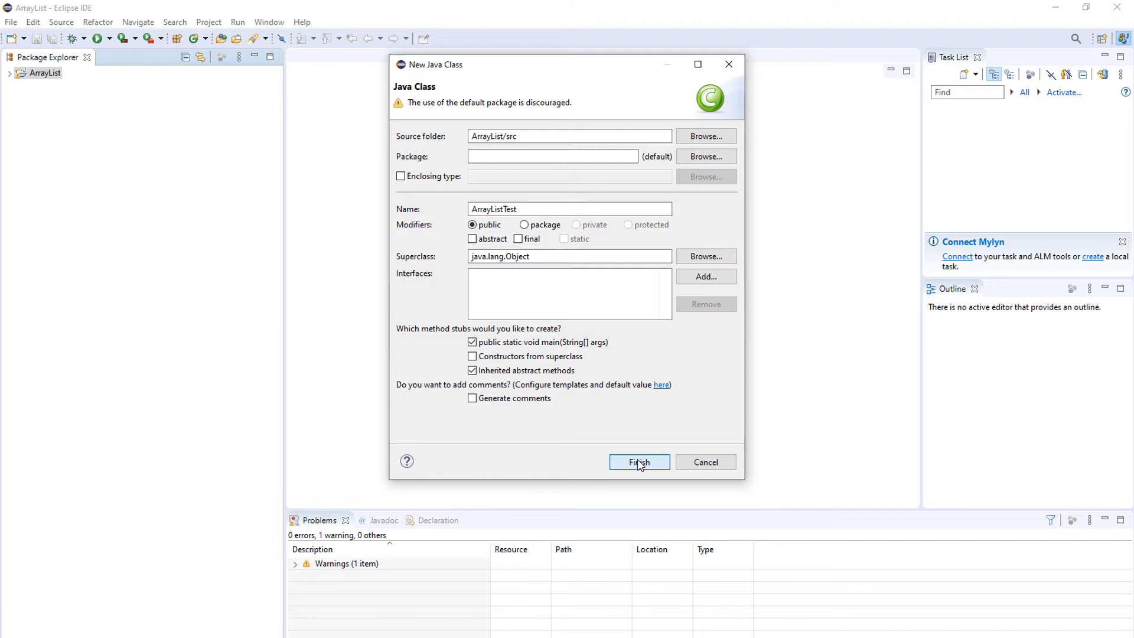
pyautogui.click(638, 462)
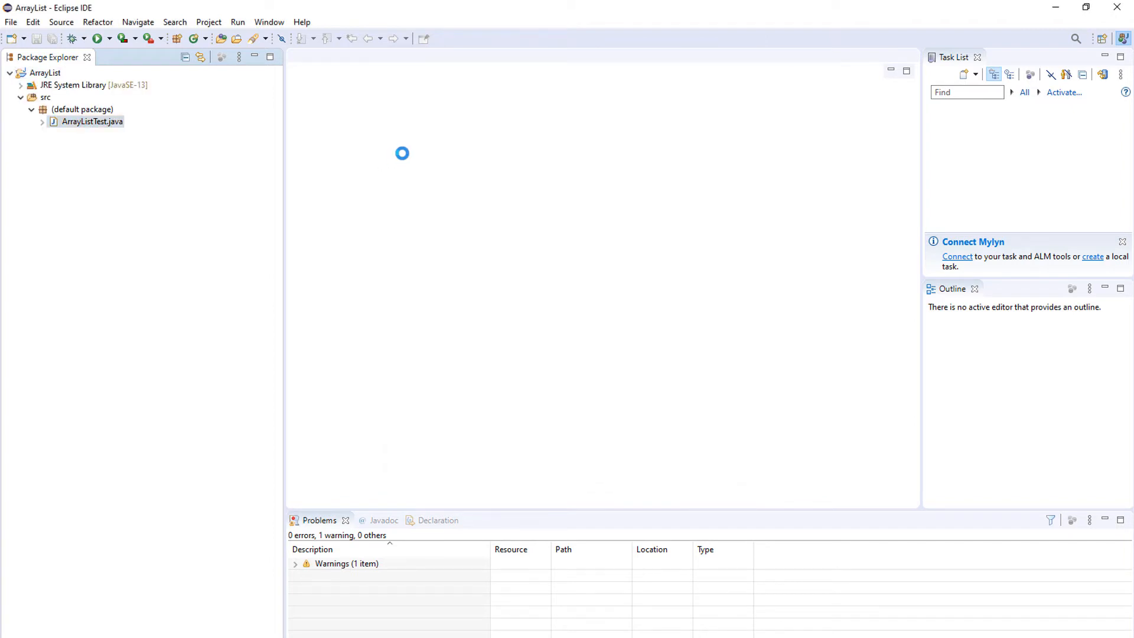
# Open ArrayListTest.java and type 'import java.util.*;' on line 1
pyautogui.doubleClick(92, 121)
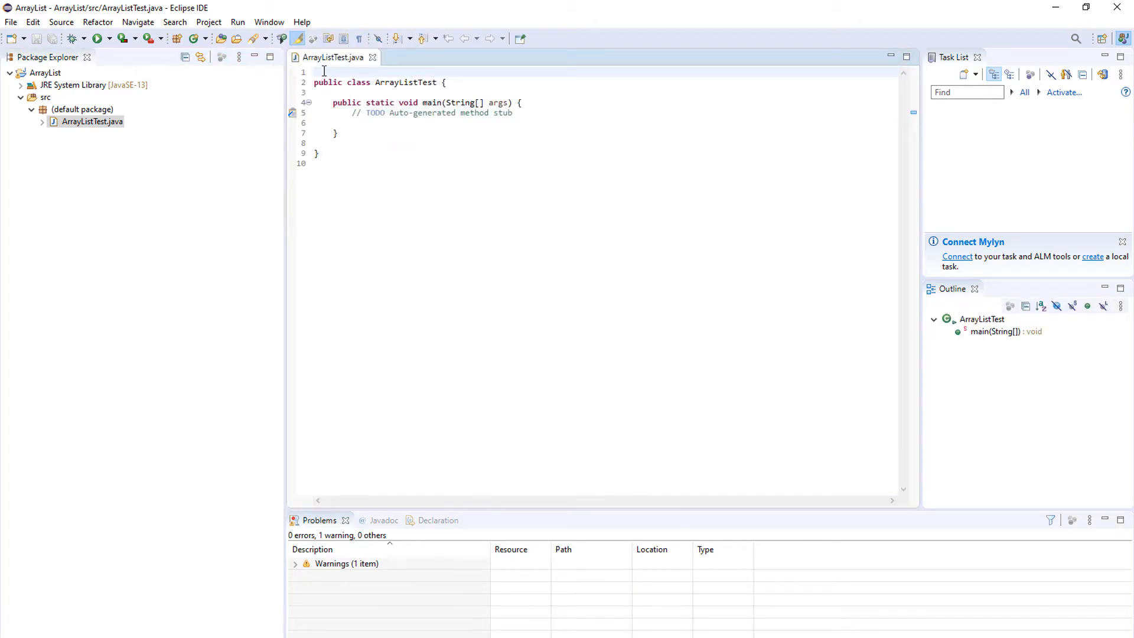
pyautogui.write('imp')
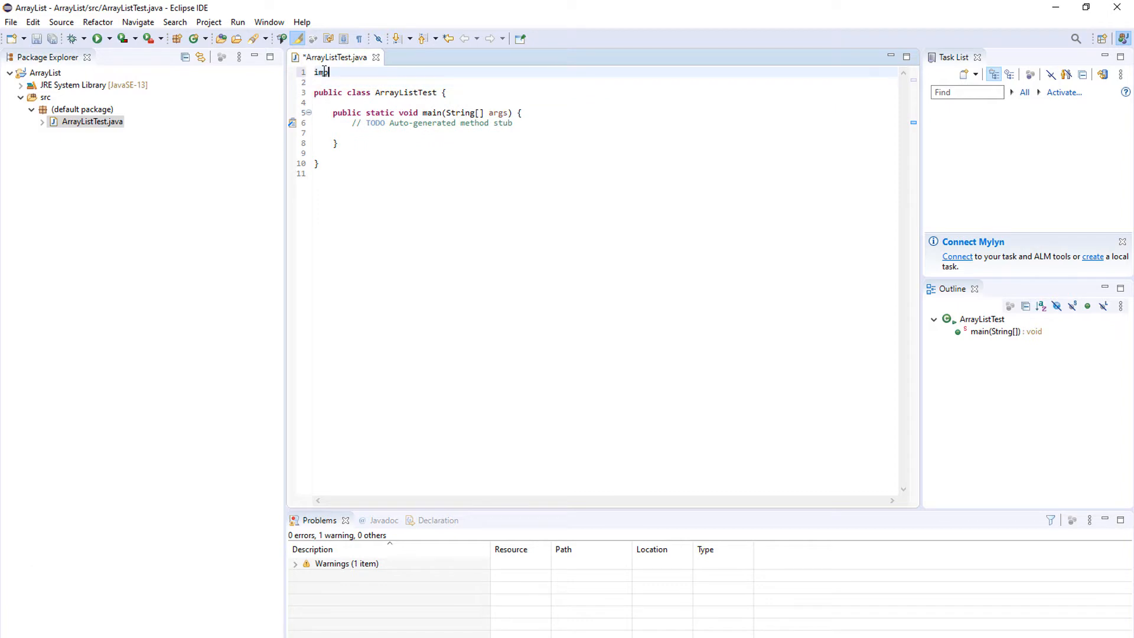
pyautogui.write('ort java')
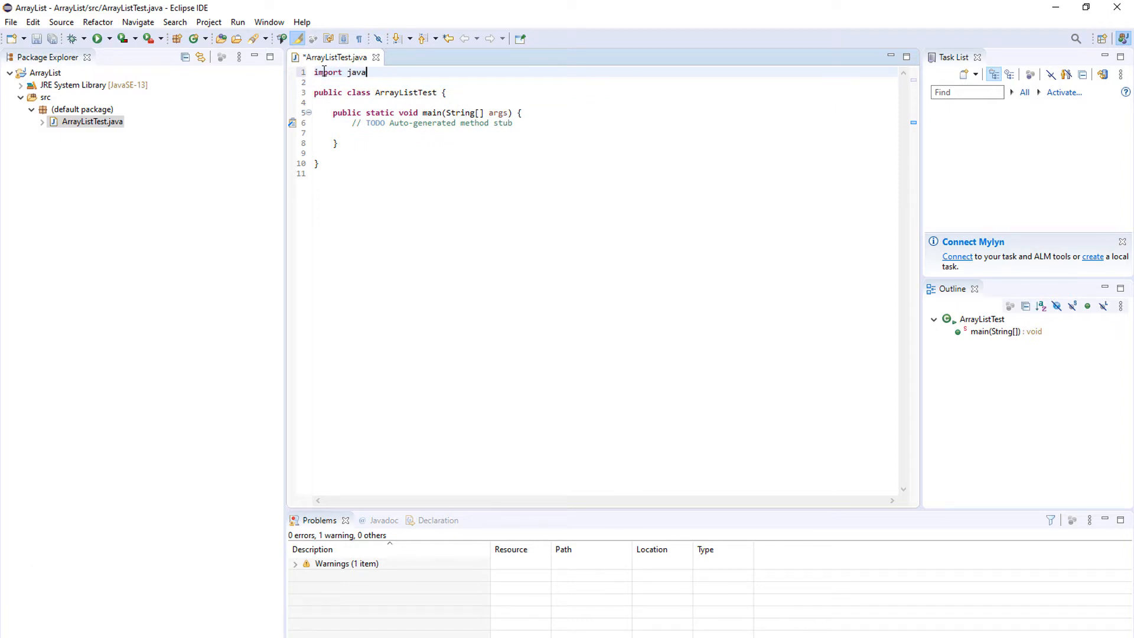
pyautogui.write('.util.')
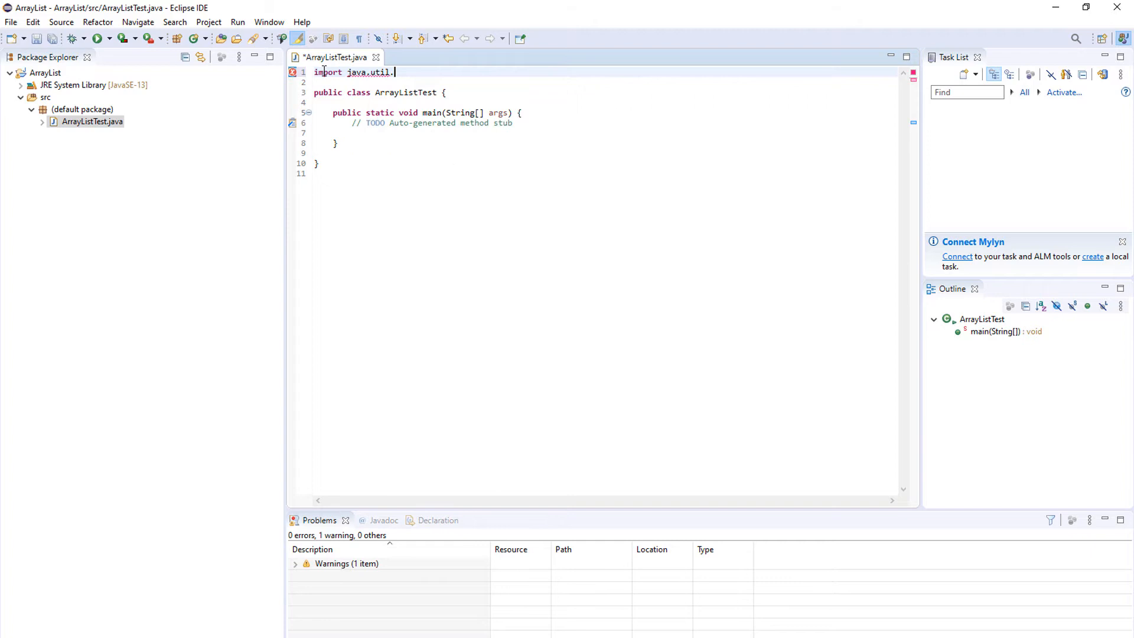
pyautogui.write('*;')
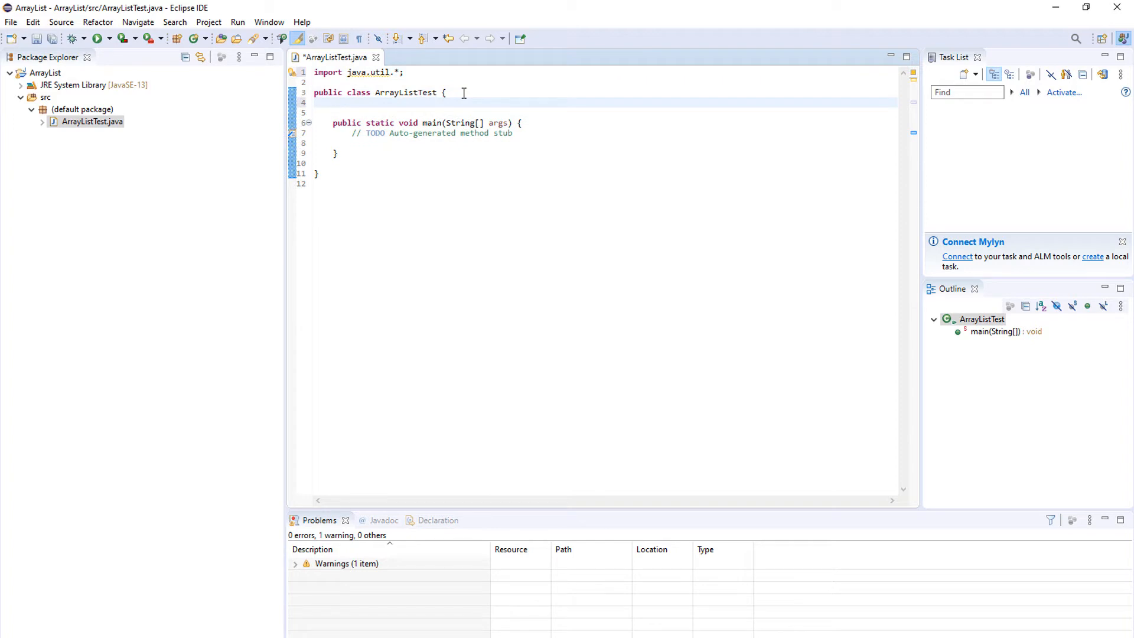
# Place the cursor inside main below the TODO comment
pyautogui.click(332, 102)
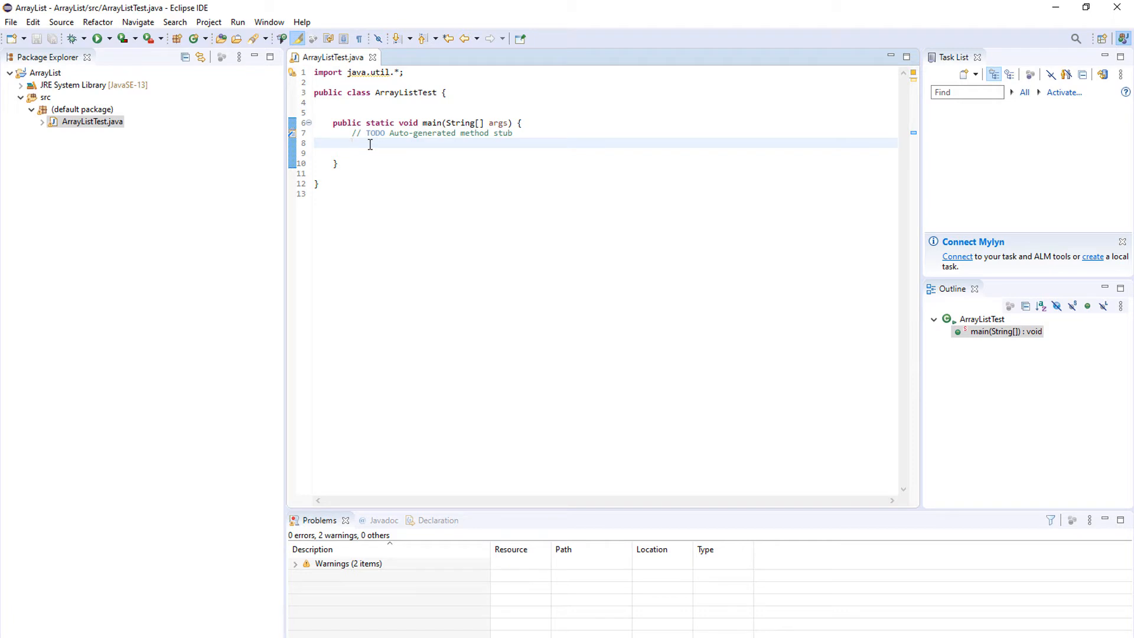
# Declare 'String[] arr = new String[10];' in main, dismissing the Text Search message
pyautogui.write('st')
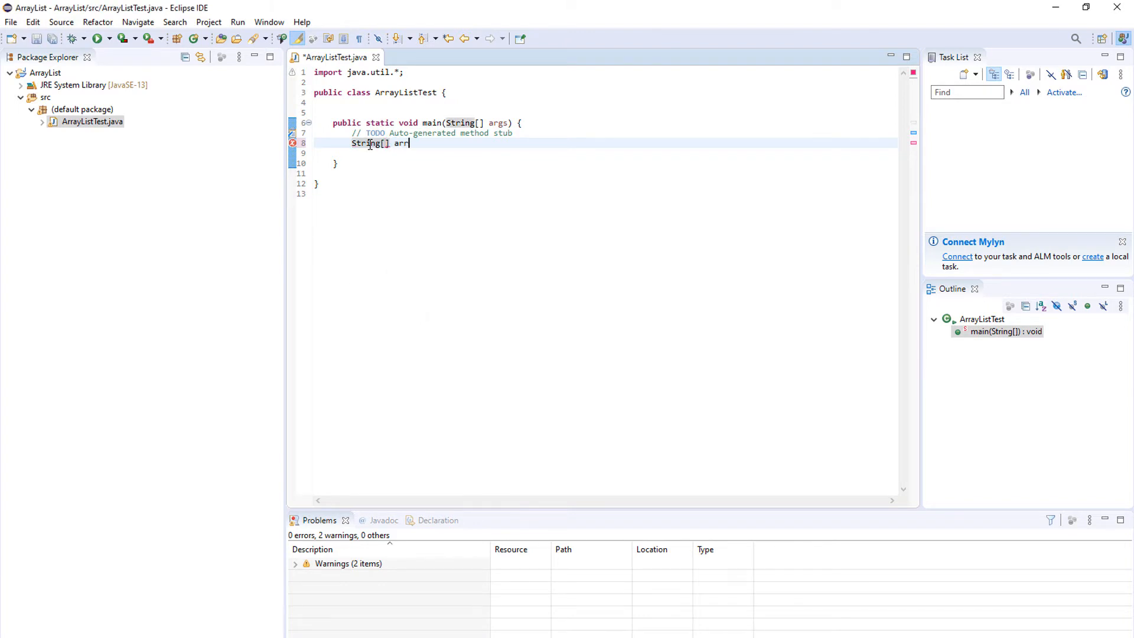
pyautogui.write('= new String[')
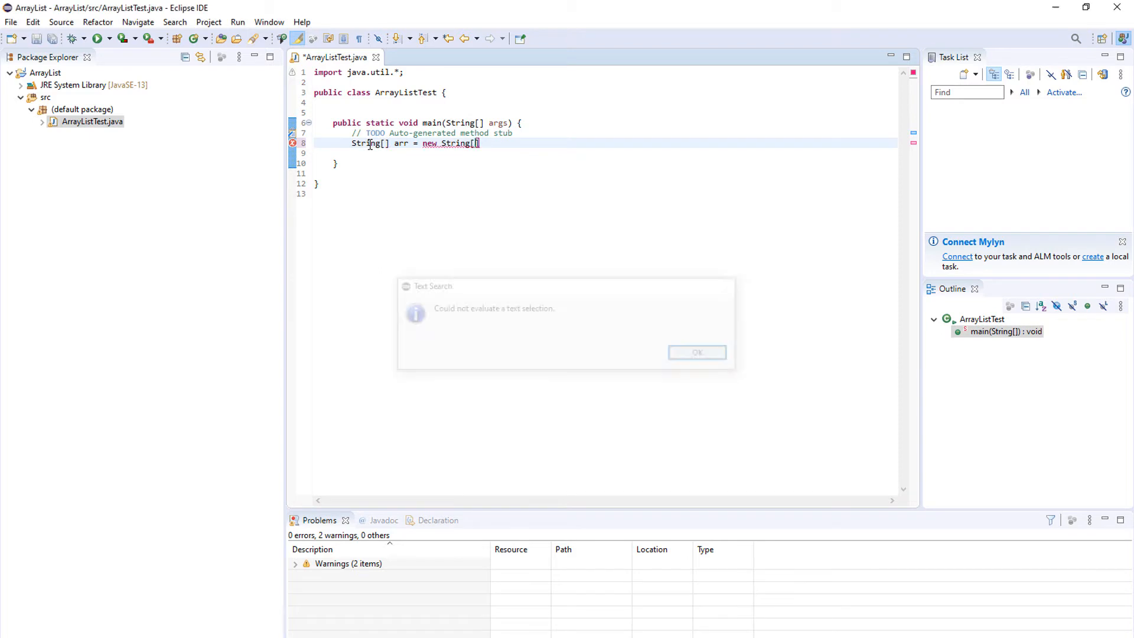
pyautogui.click(696, 352)
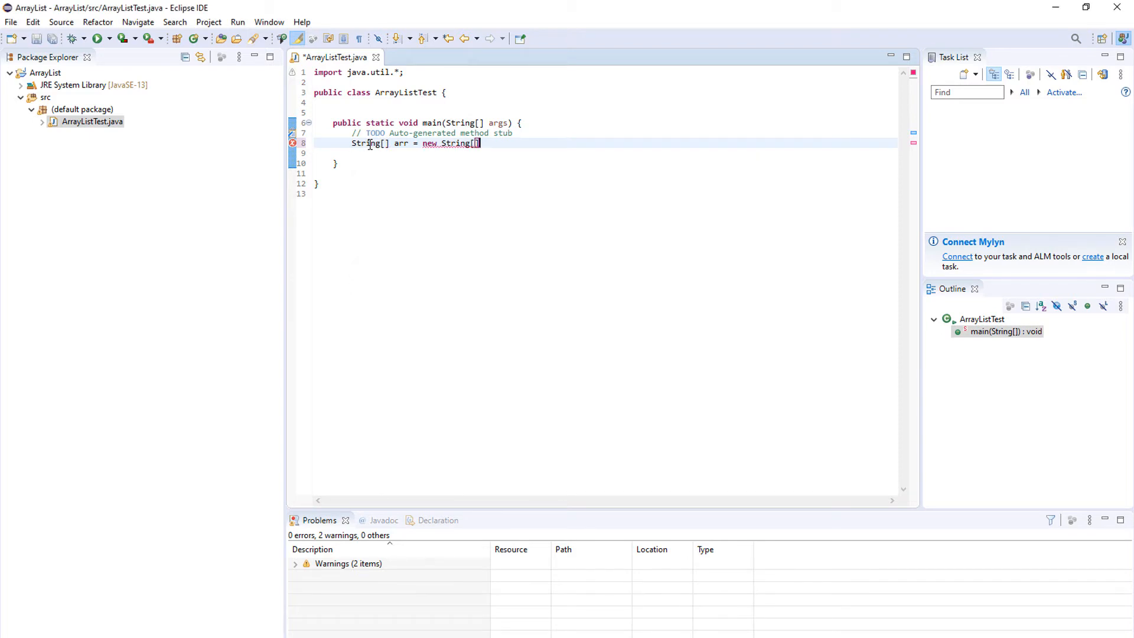
pyautogui.write('10')
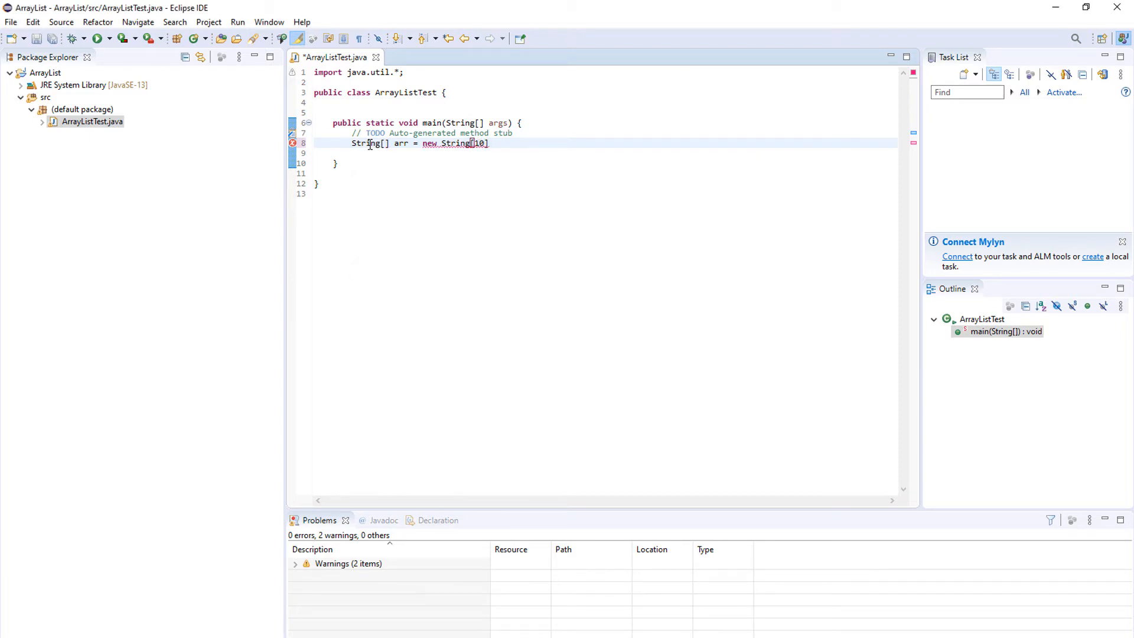
pyautogui.write(';')
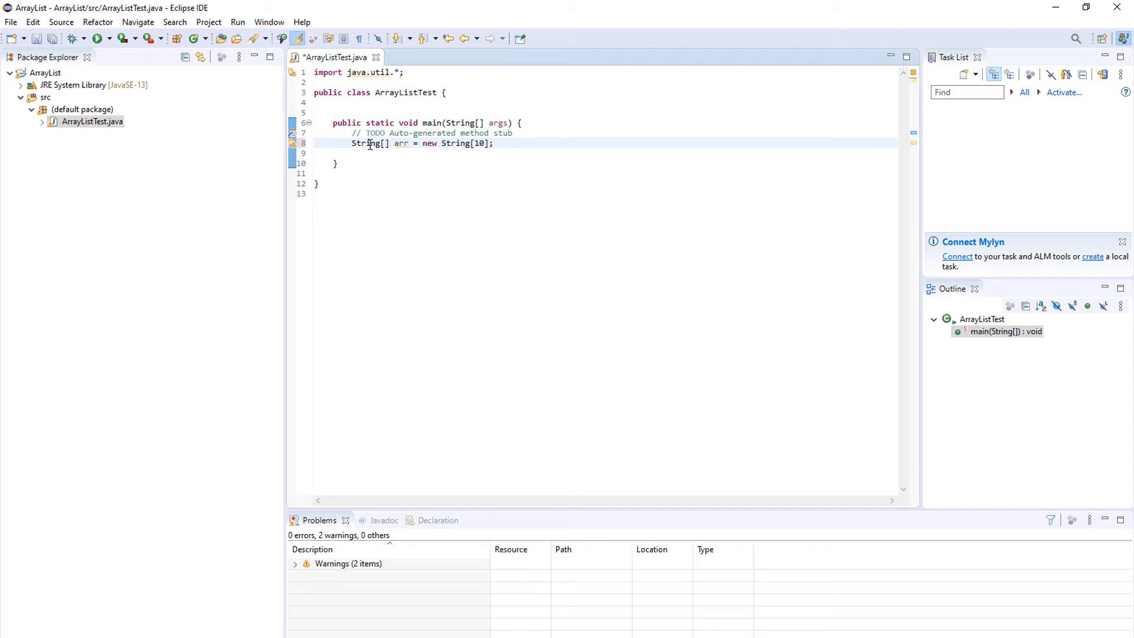
pyautogui.press('ctrl+s')
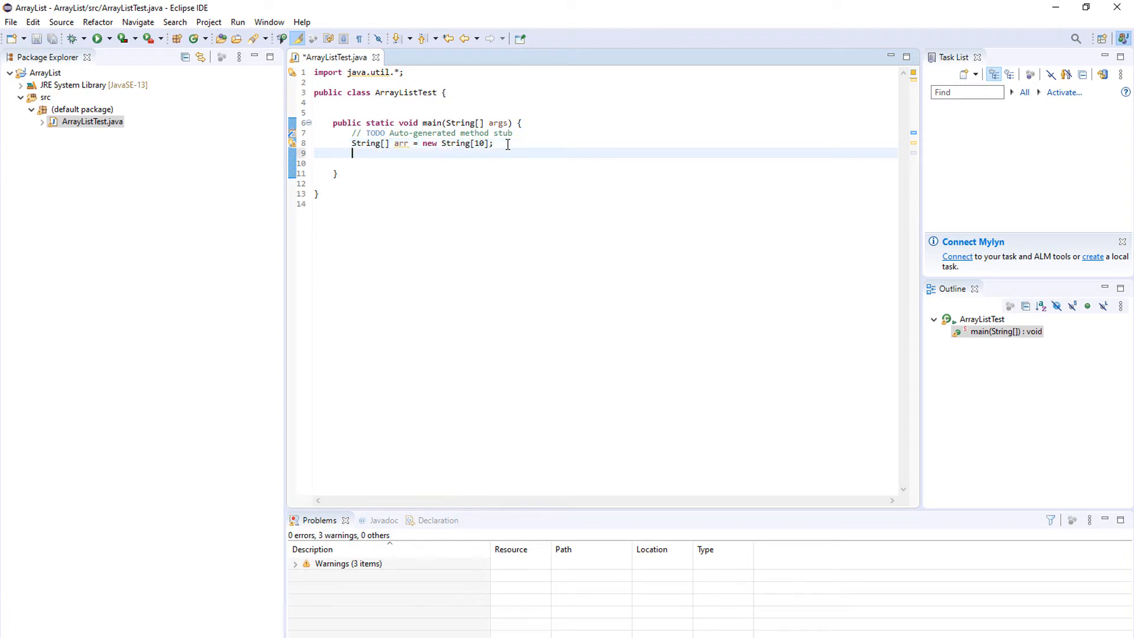
# Type the ArrayList element type, trying Car and Integer before settling on String
pyautogui.write('A')
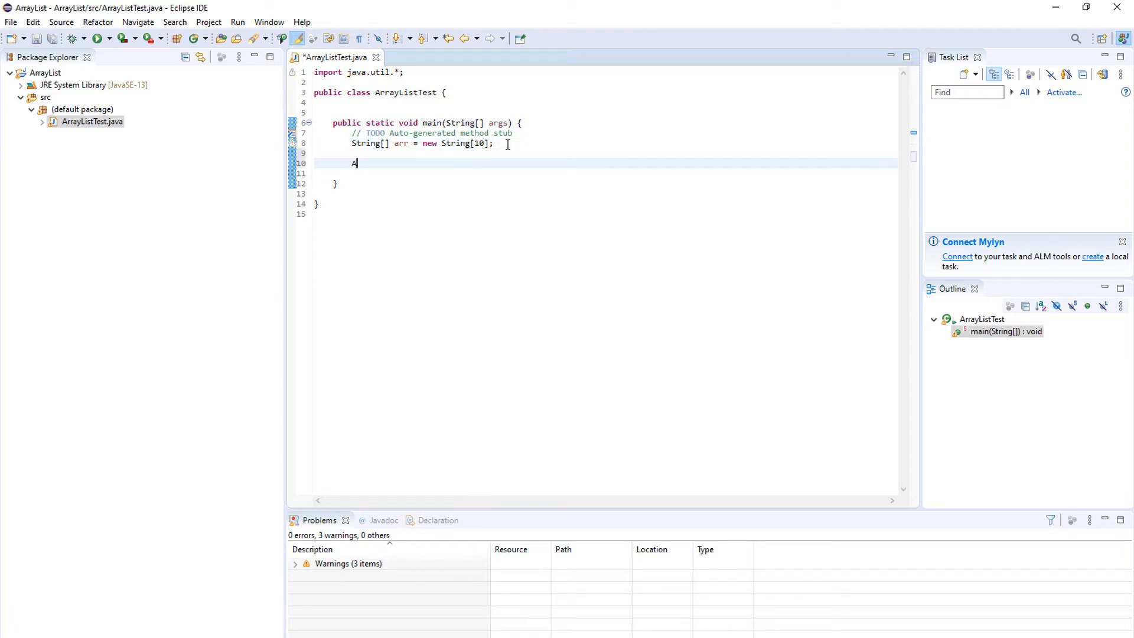
pyautogui.write('ArrayList>')
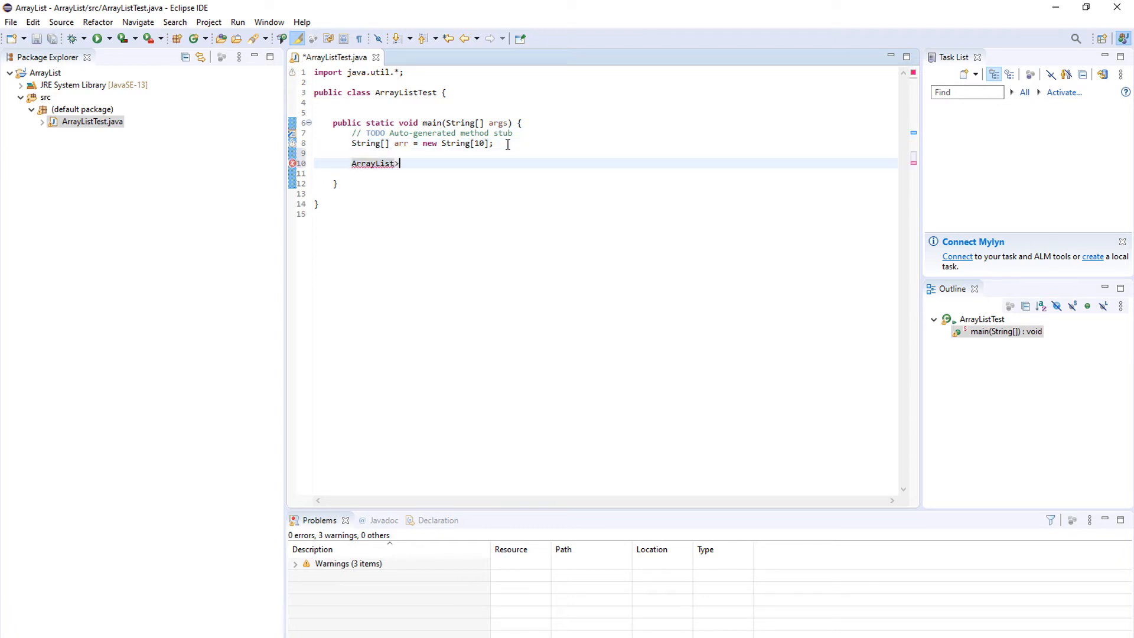
pyautogui.write('<')
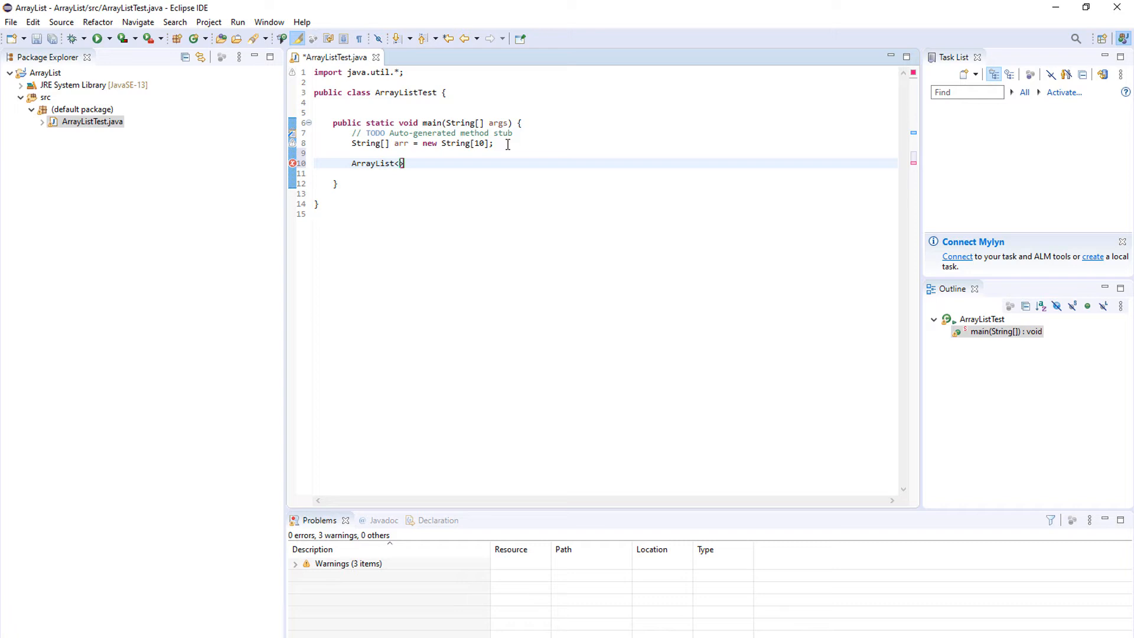
pyautogui.write('String')
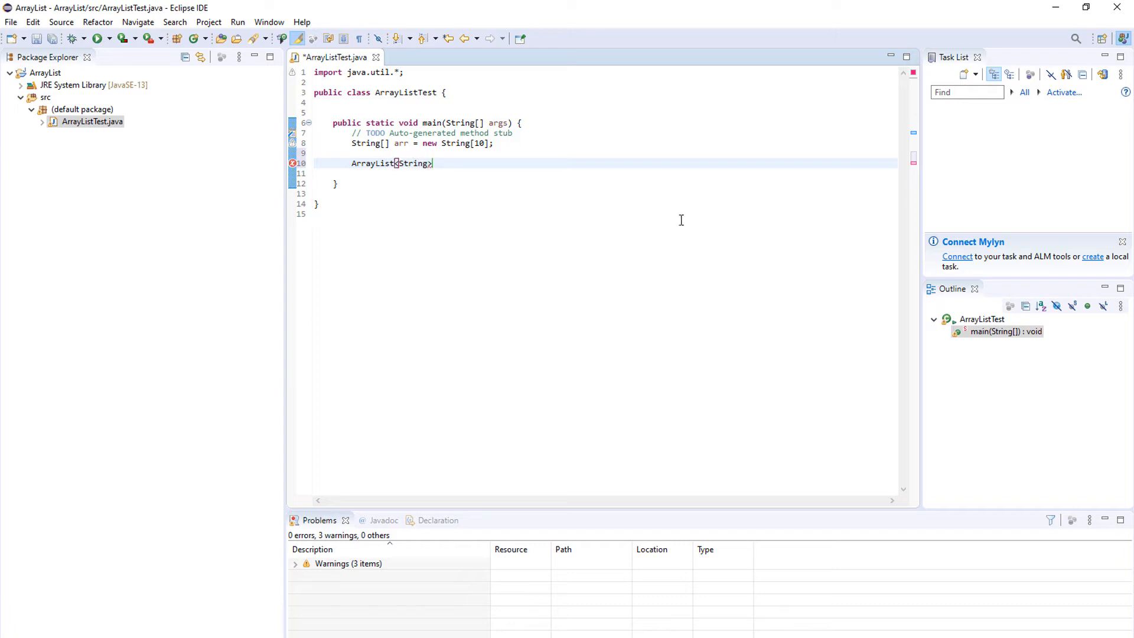
pyautogui.doubleClick(365, 142)
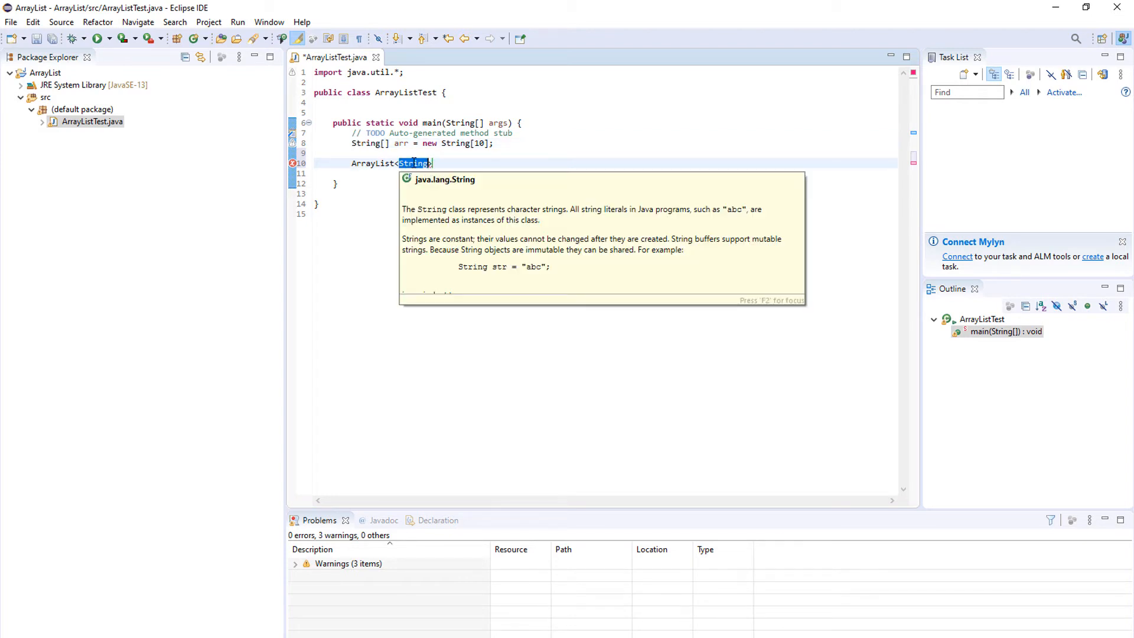
pyautogui.write('Car')
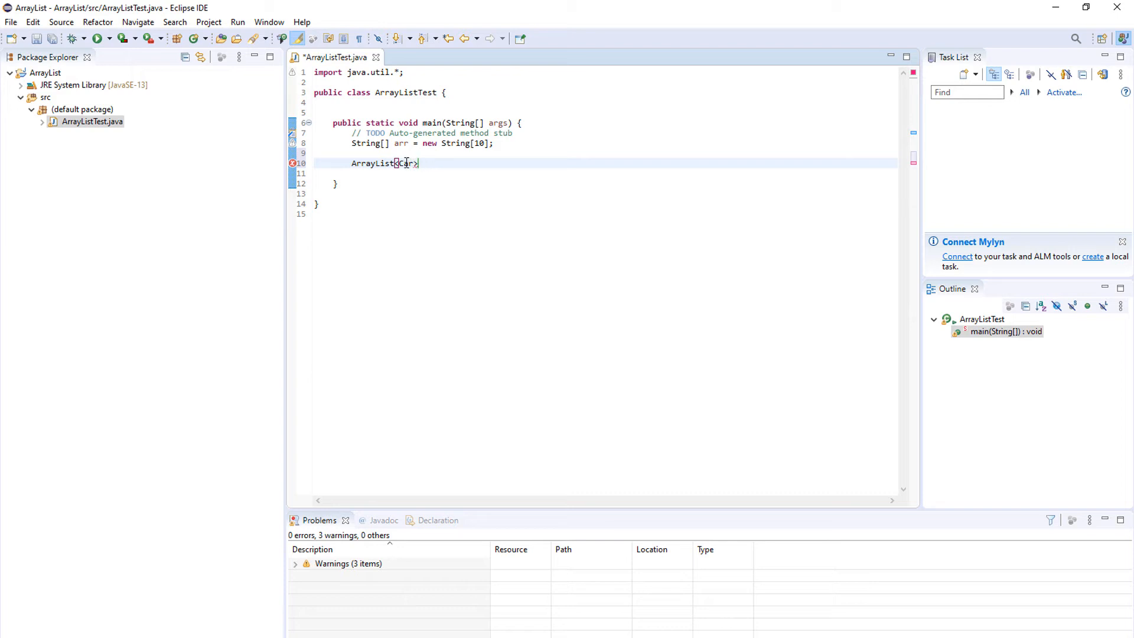
pyautogui.doubleClick(406, 163)
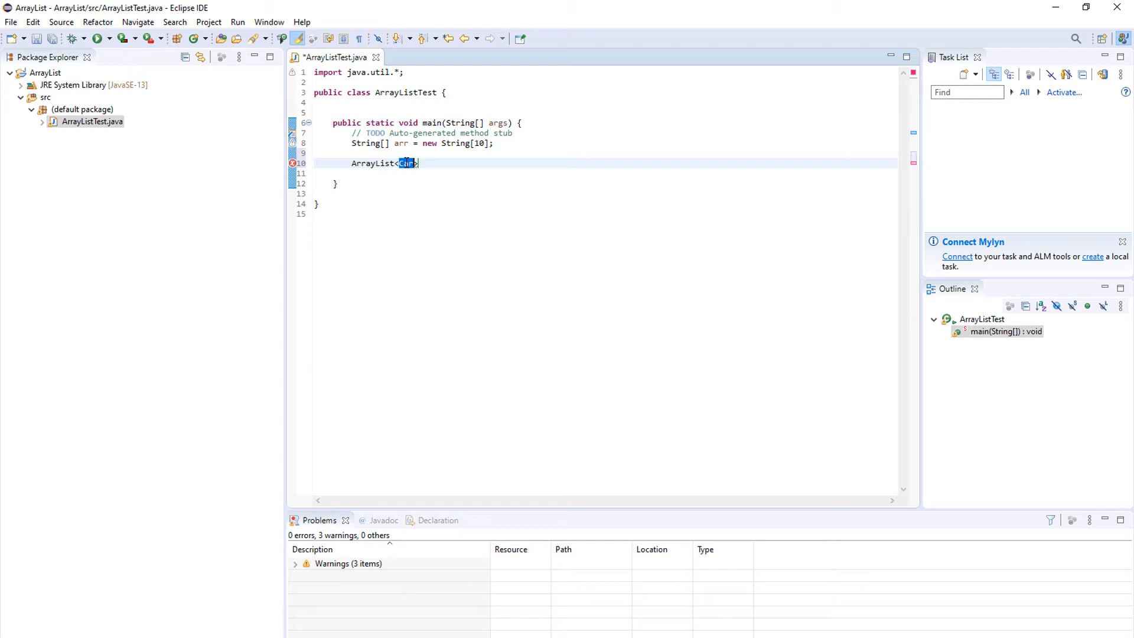
pyautogui.write('Integer')
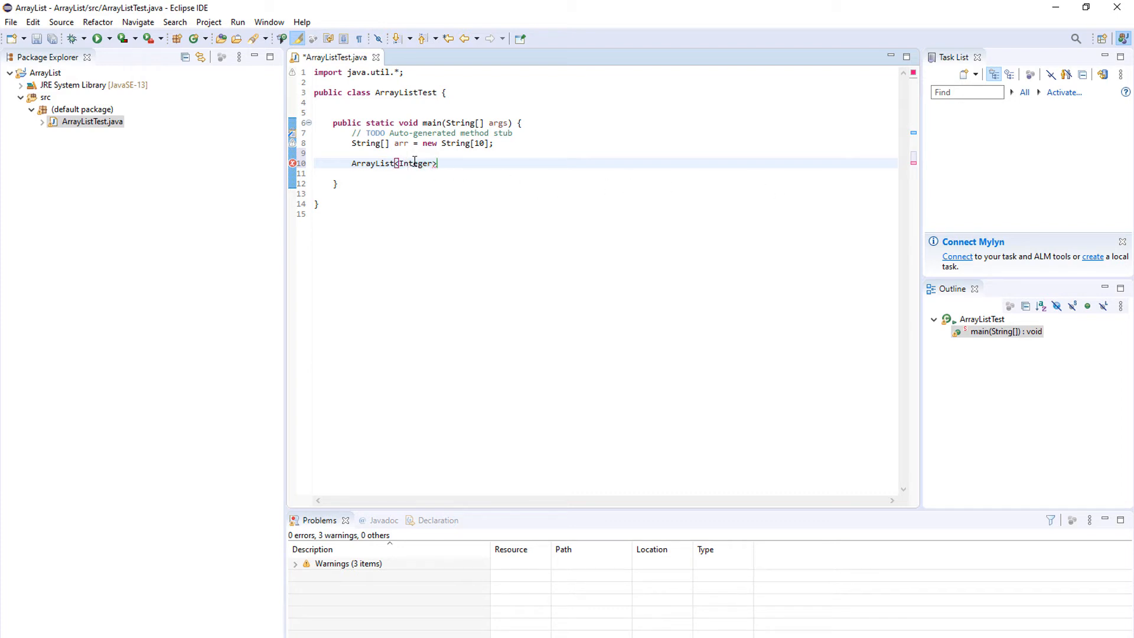
pyautogui.write('str')
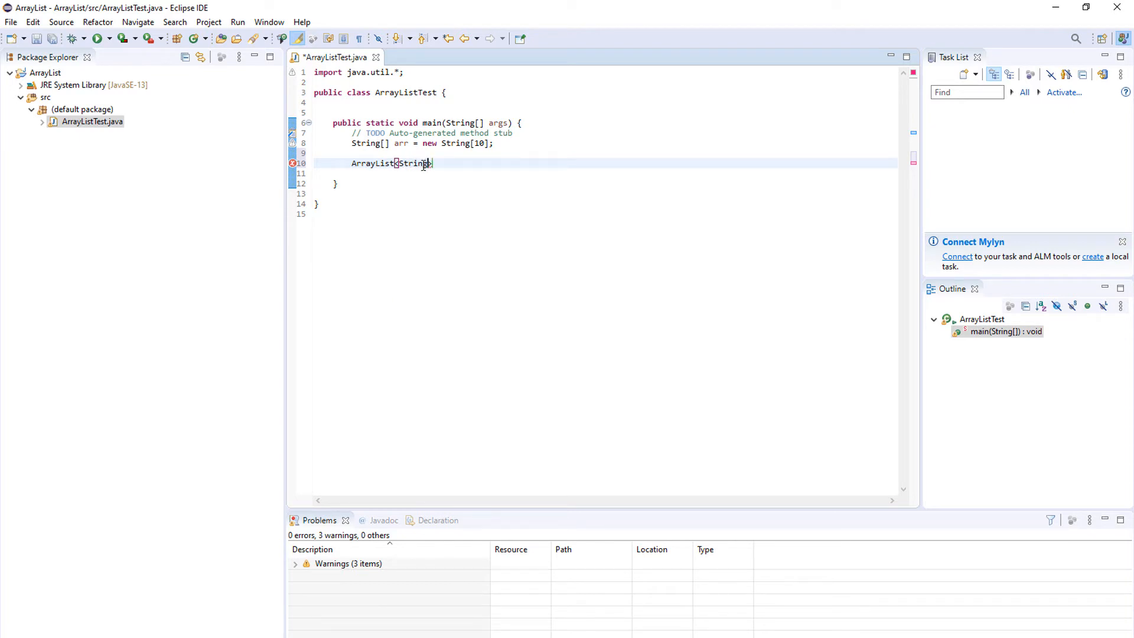
pyautogui.doubleClick(414, 163)
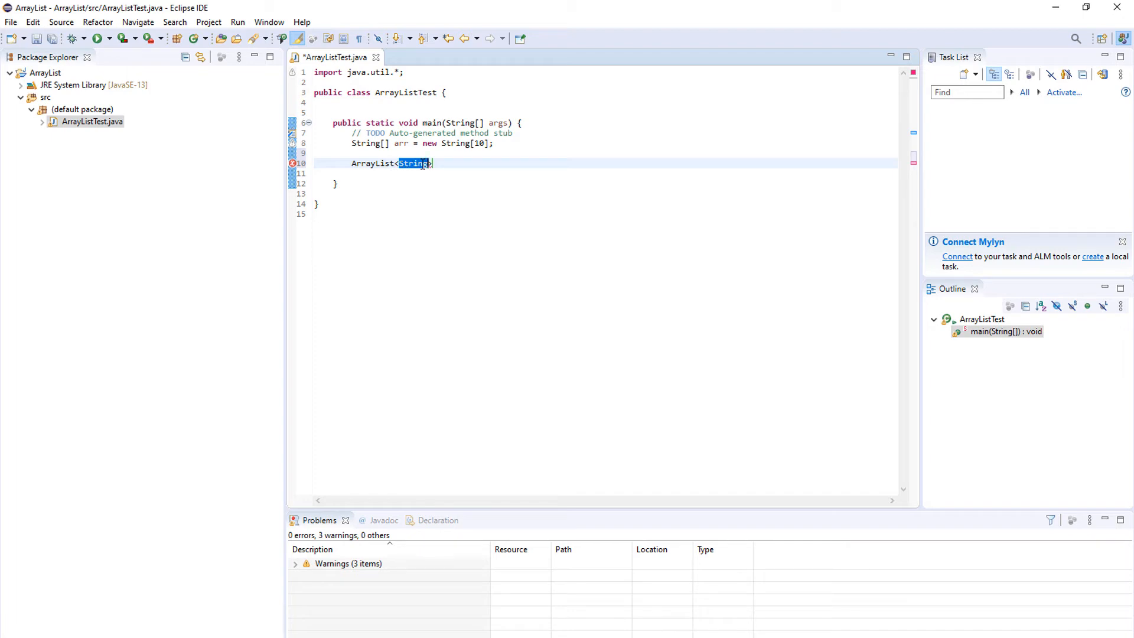
pyautogui.write('in')
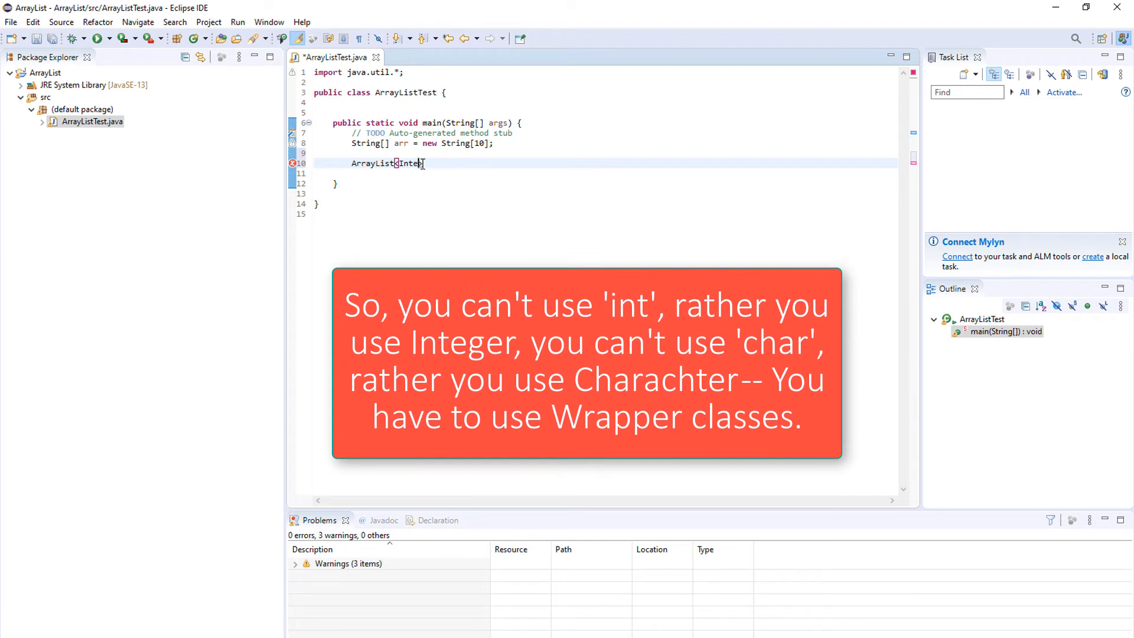
pyautogui.write('String>')
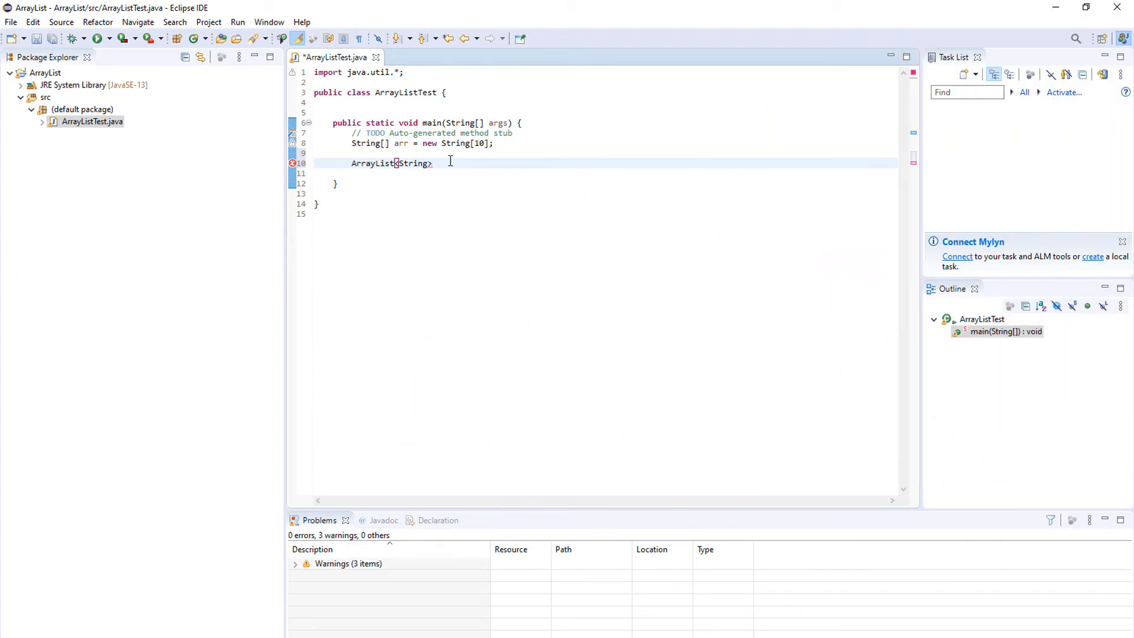
# Complete 'ArrayList<String> cars = new ArrayList<>();' on line 10 and save the file
pyautogui.write('c')
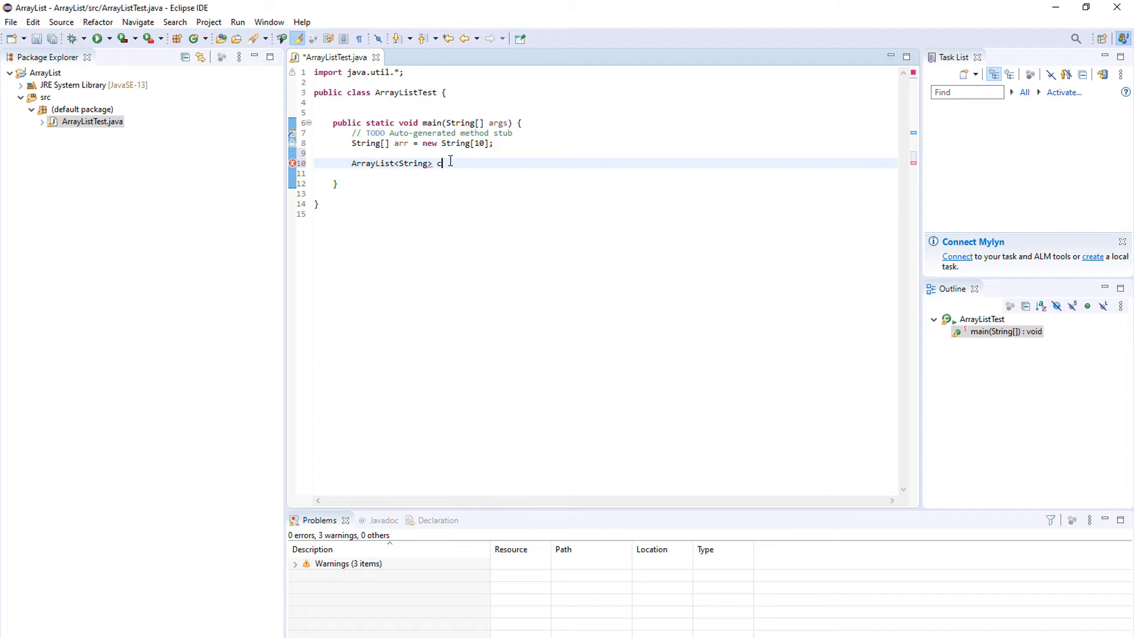
pyautogui.write('ads = new Array')
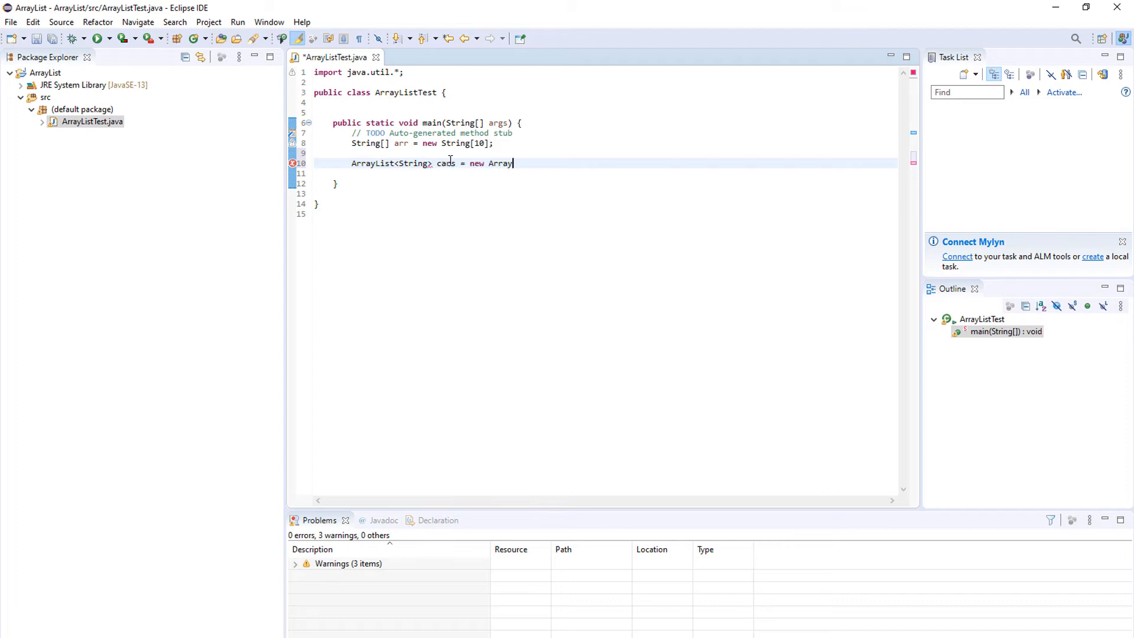
pyautogui.write('List<>')
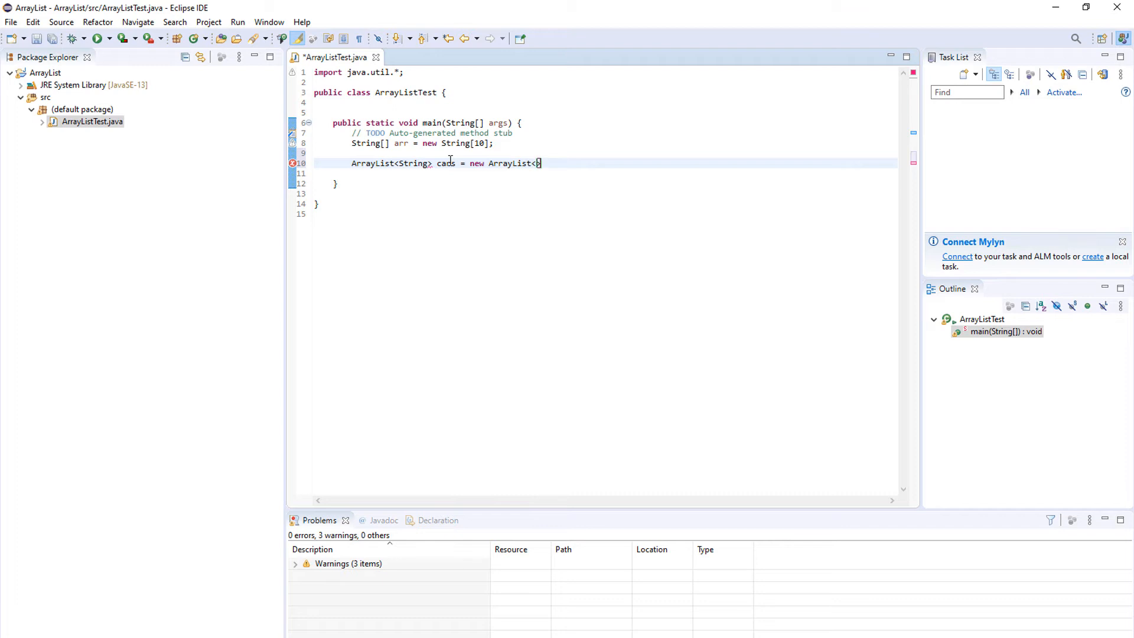
pyautogui.write('St')
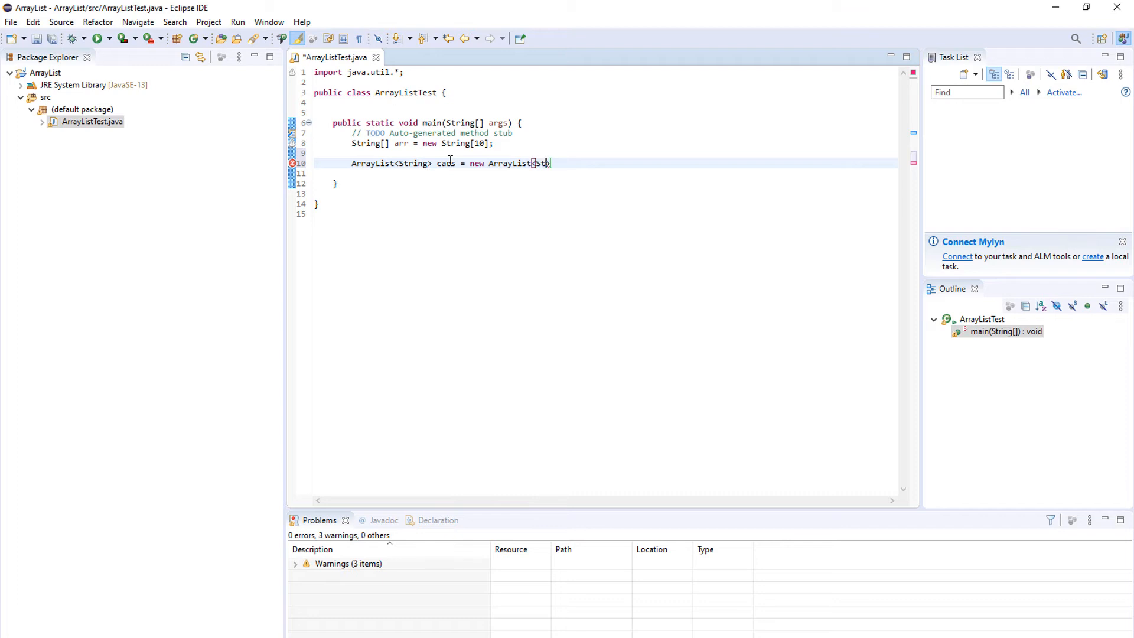
pyautogui.press('BackSpace')
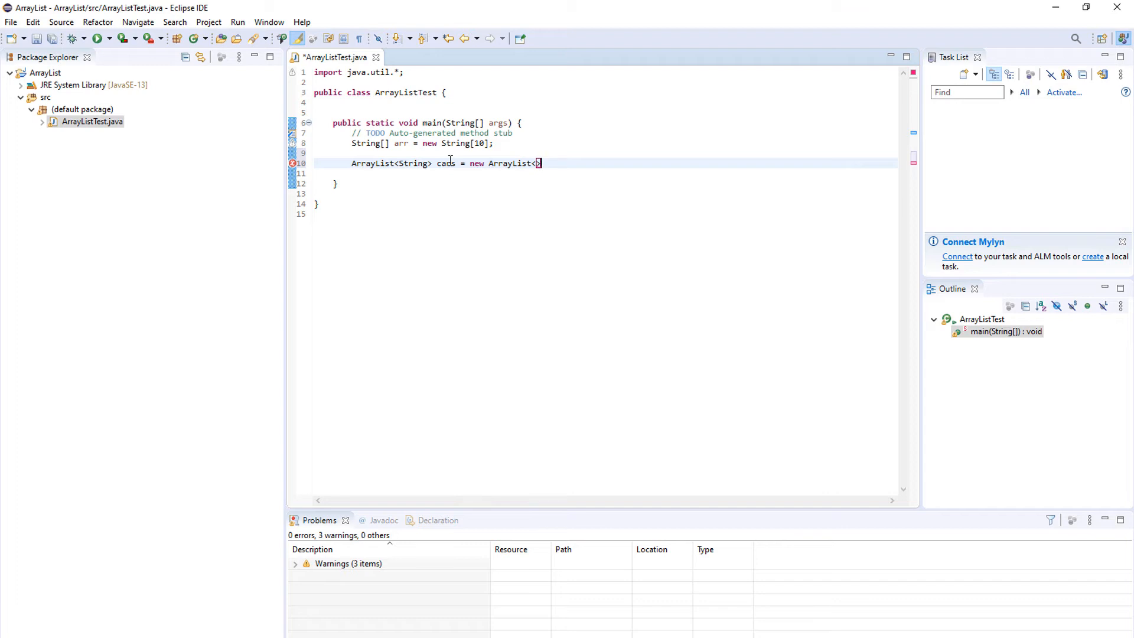
pyautogui.write('();')
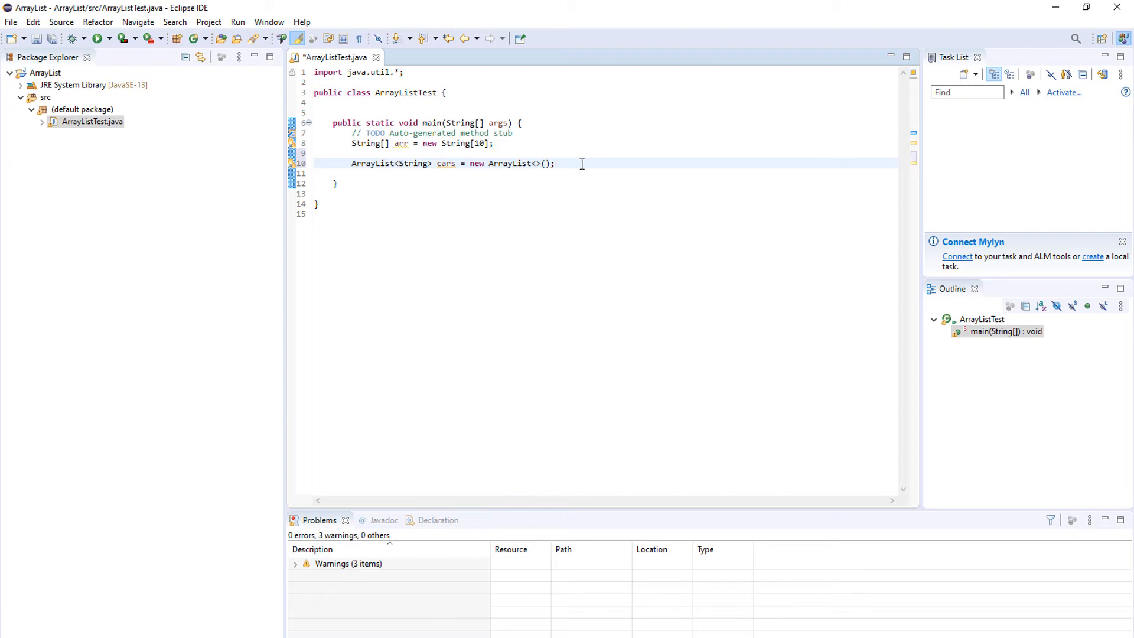
pyautogui.press('ctrl+s')
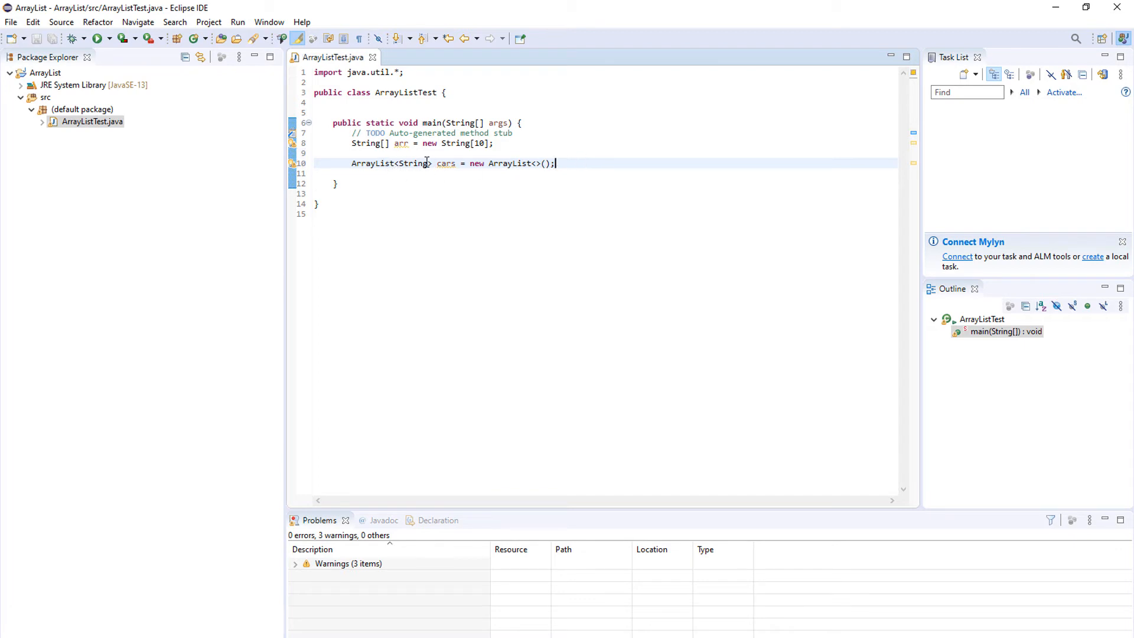
pyautogui.doubleClick(413, 163)
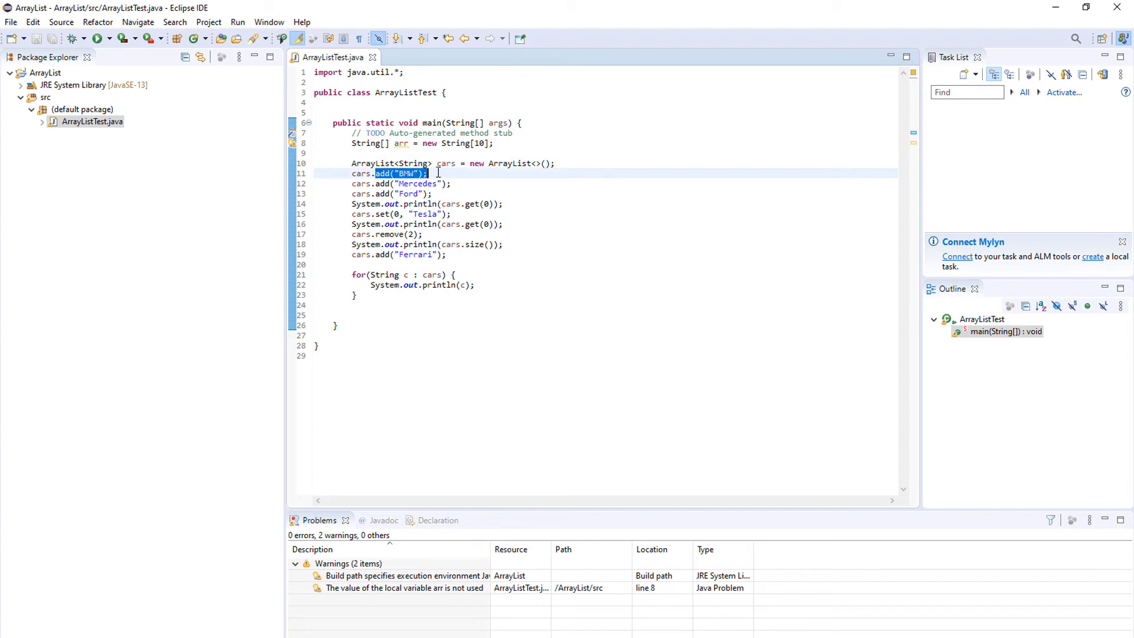
# Highlight cars, System and the BMW string to review their uses in main
pyautogui.click(434, 173)
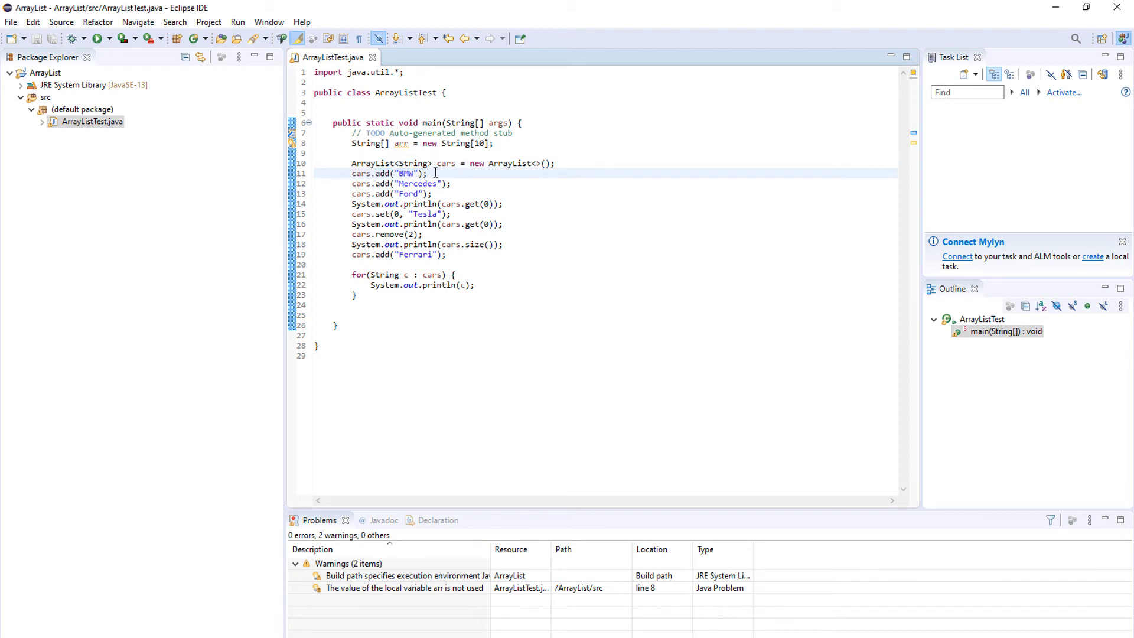
pyautogui.doubleClick(445, 163)
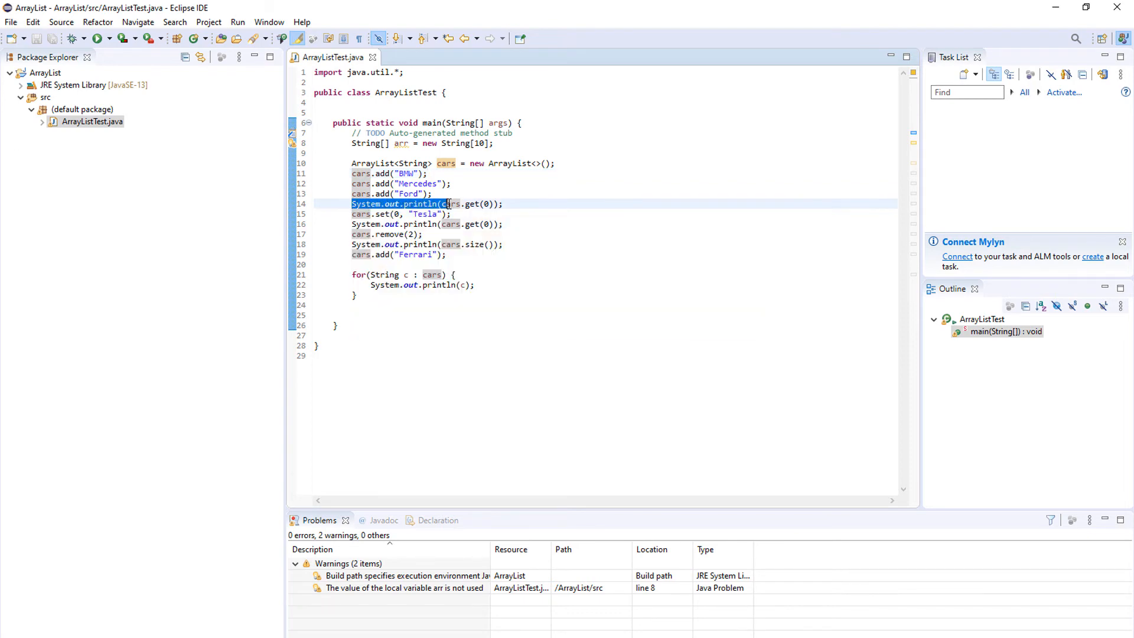
pyautogui.moveTo(448, 204)
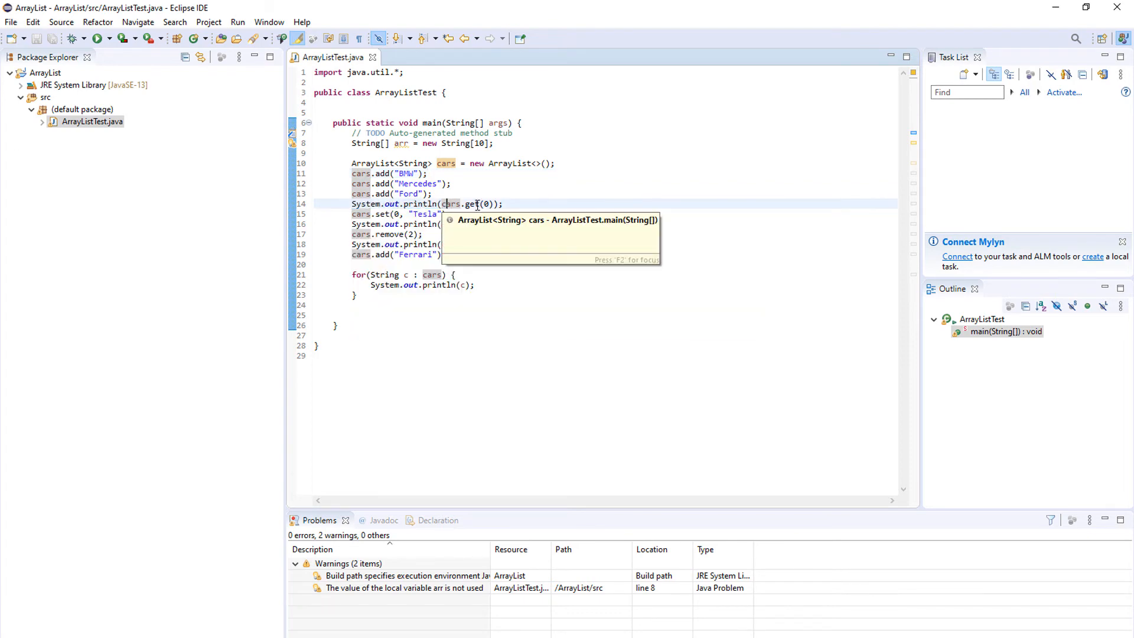
pyautogui.doubleClick(473, 204)
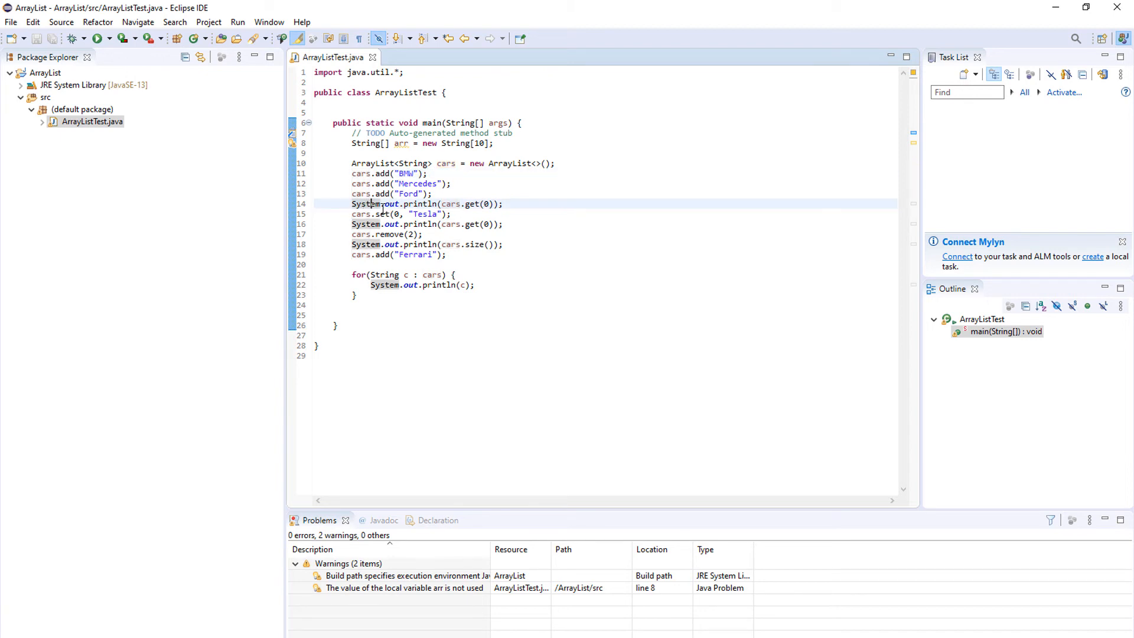
pyautogui.moveTo(382, 214)
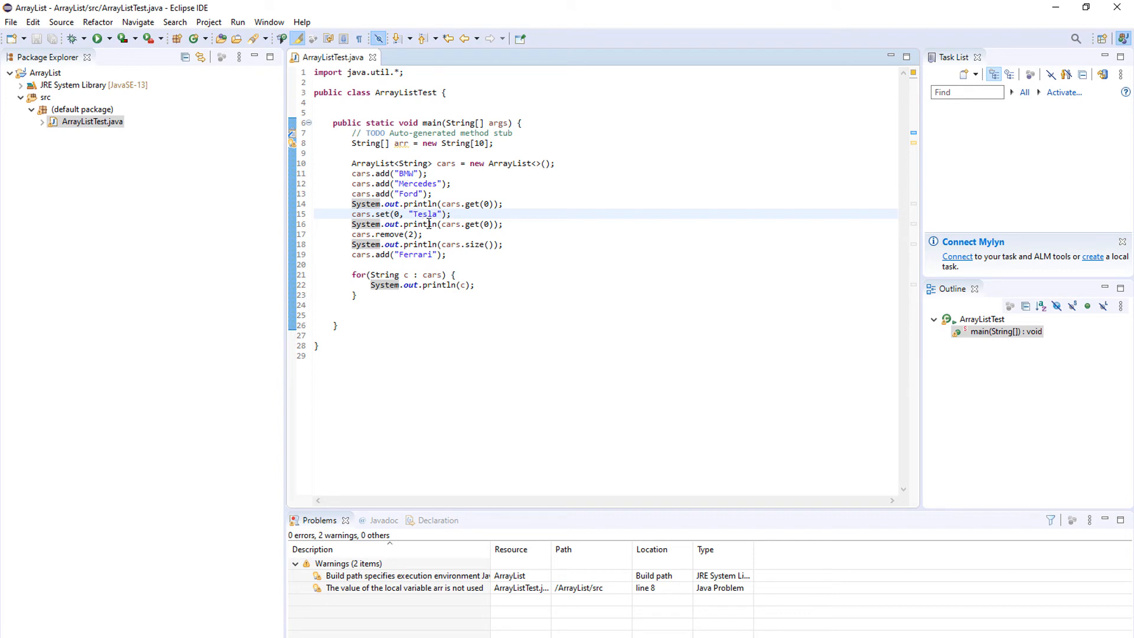
pyautogui.doubleClick(460, 224)
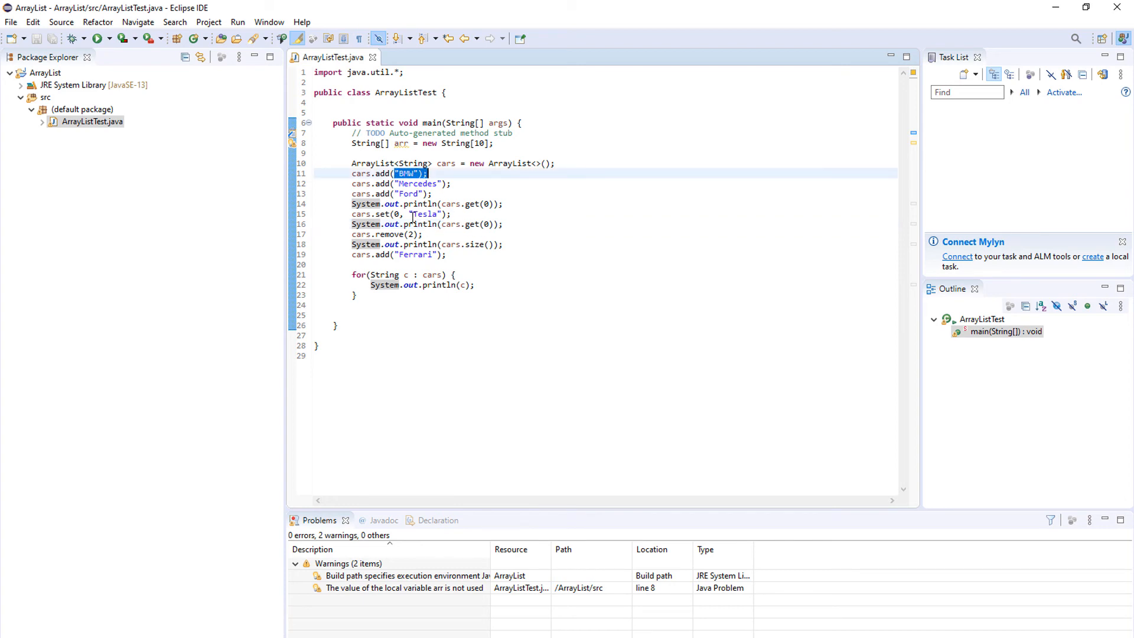
pyautogui.click(425, 213)
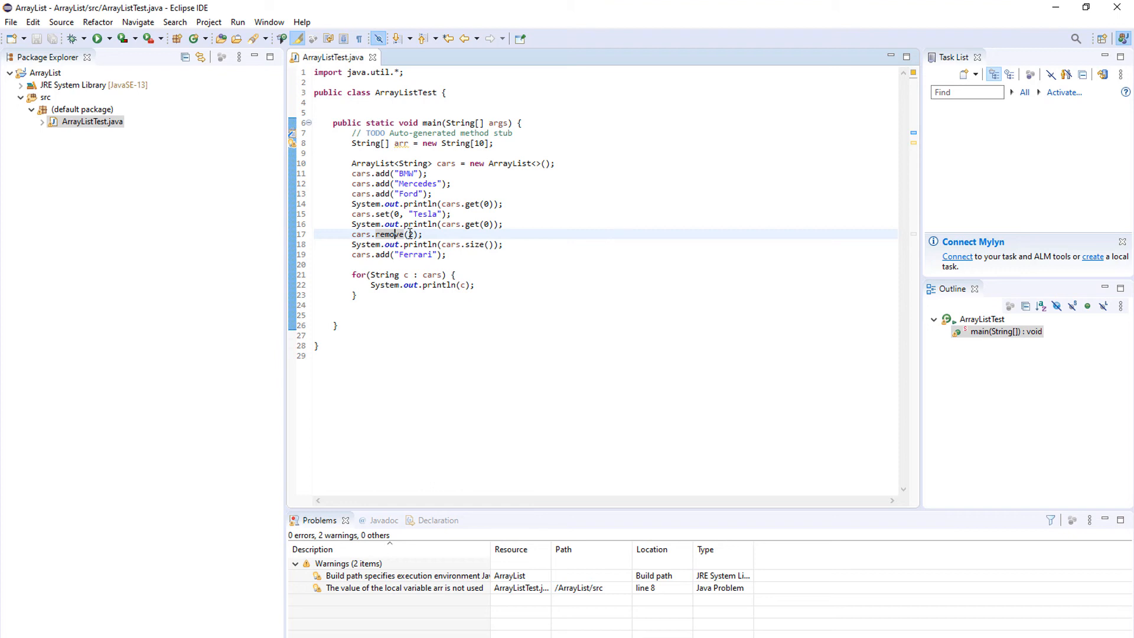
pyautogui.write('2')
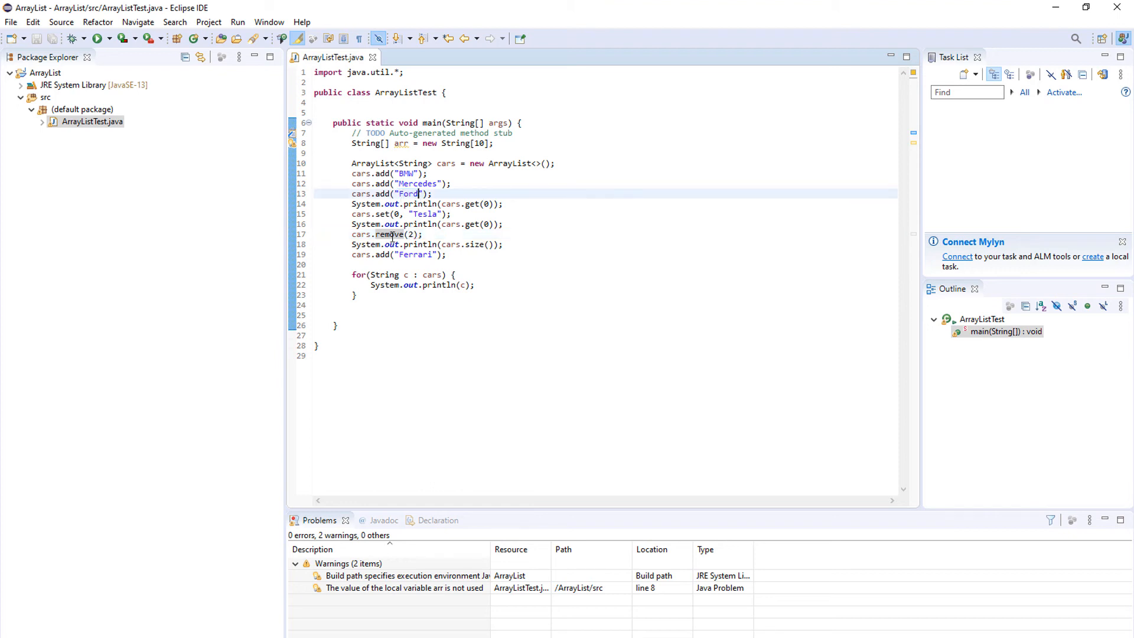
pyautogui.moveTo(390, 234)
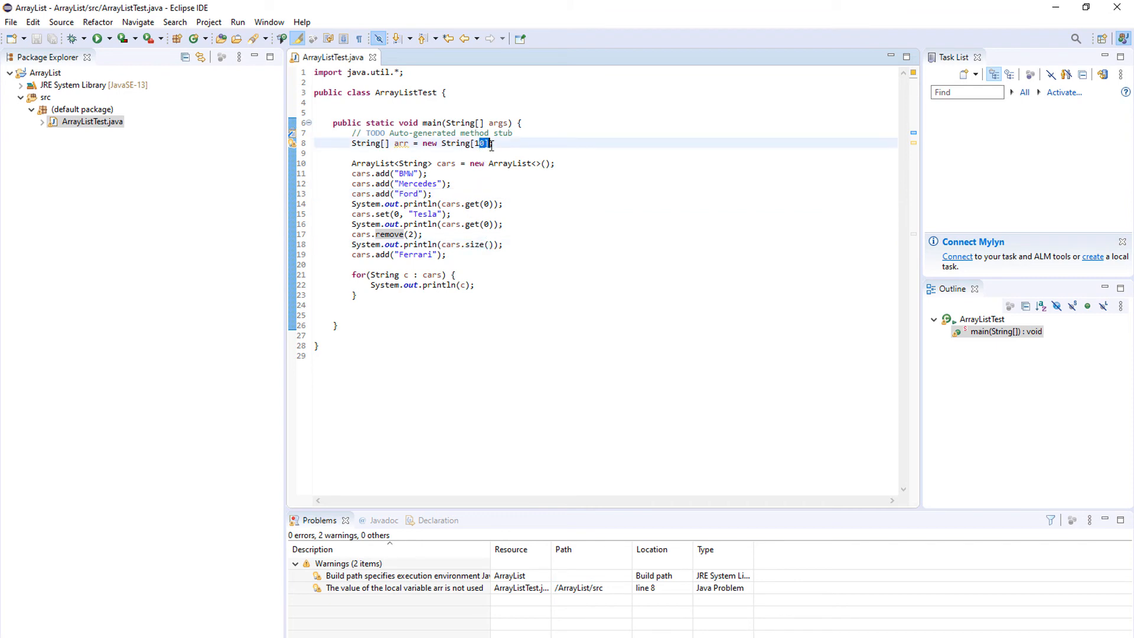
pyautogui.write('10')
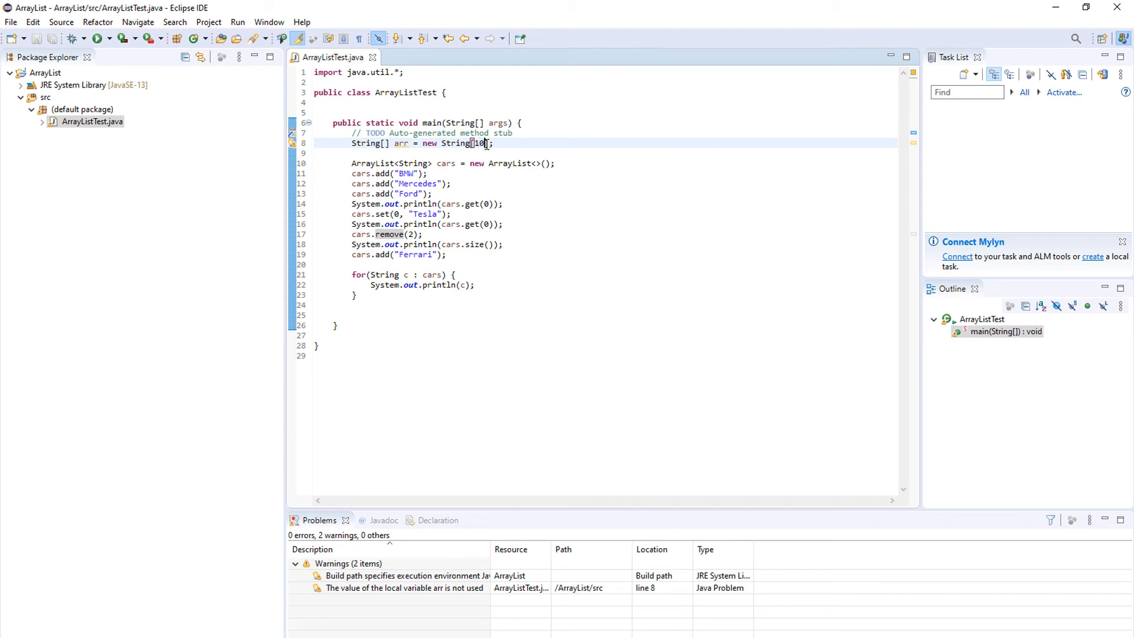
pyautogui.doubleClick(476, 244)
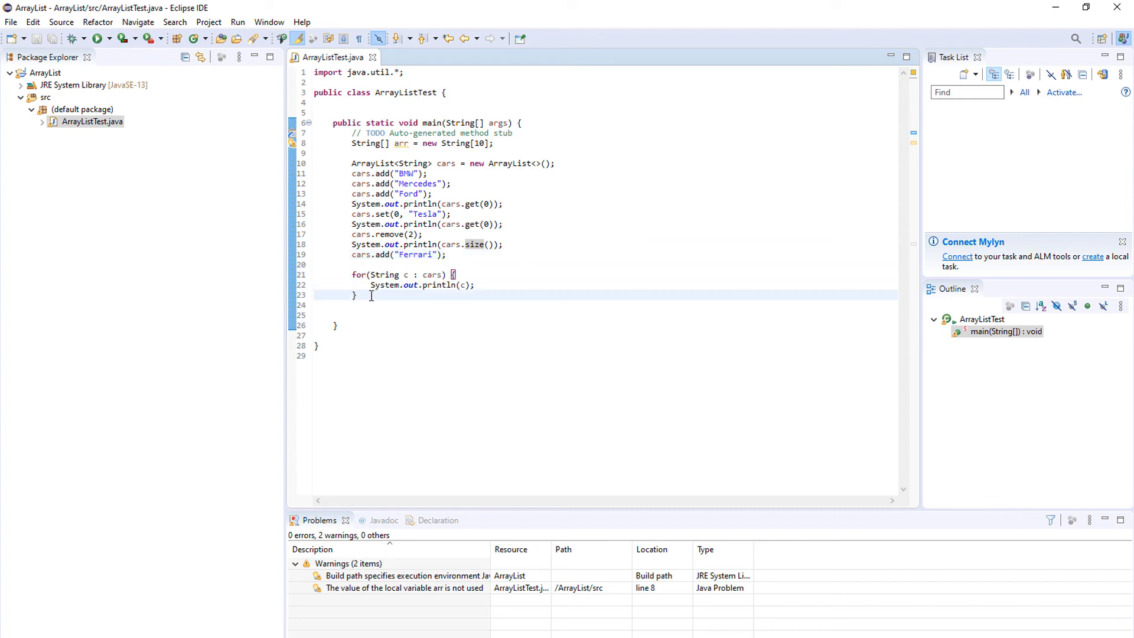
# Review the for-each loop, then run ArrayListTest to print BMW, Tesla, 2, Tesla, Mercedes, Ferrari
pyautogui.click(403, 275)
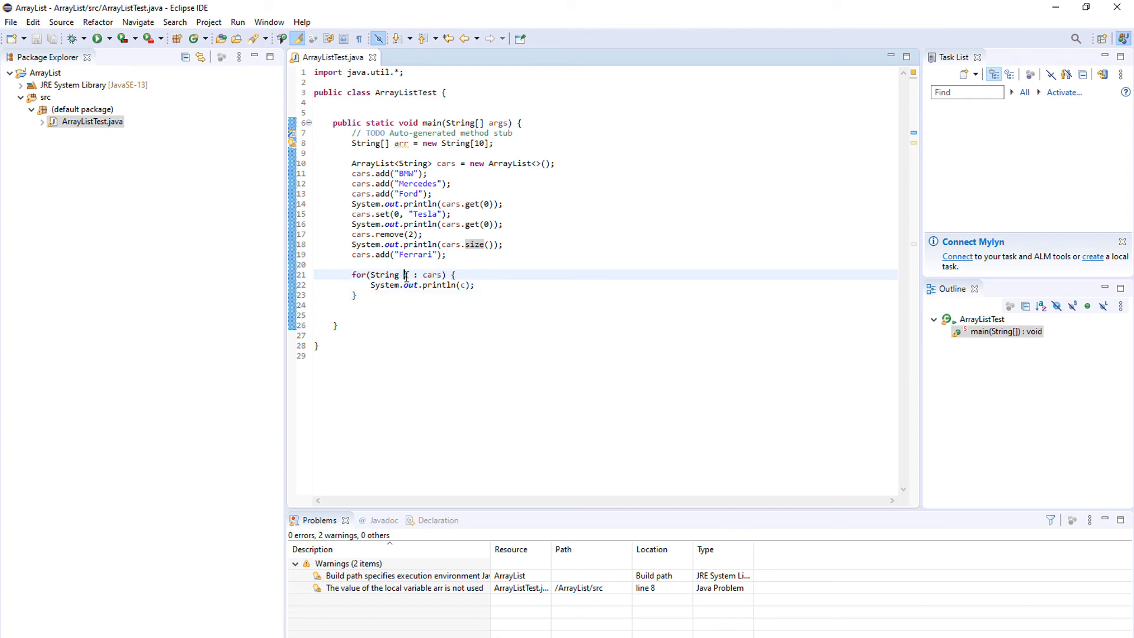
pyautogui.doubleClick(406, 274)
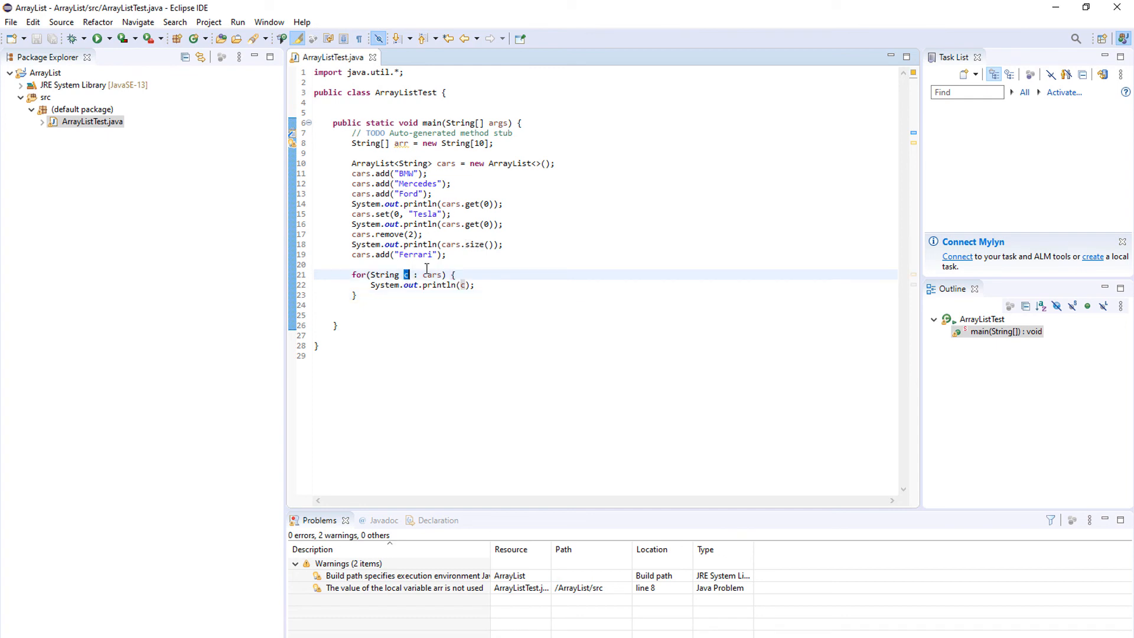
pyautogui.doubleClick(431, 274)
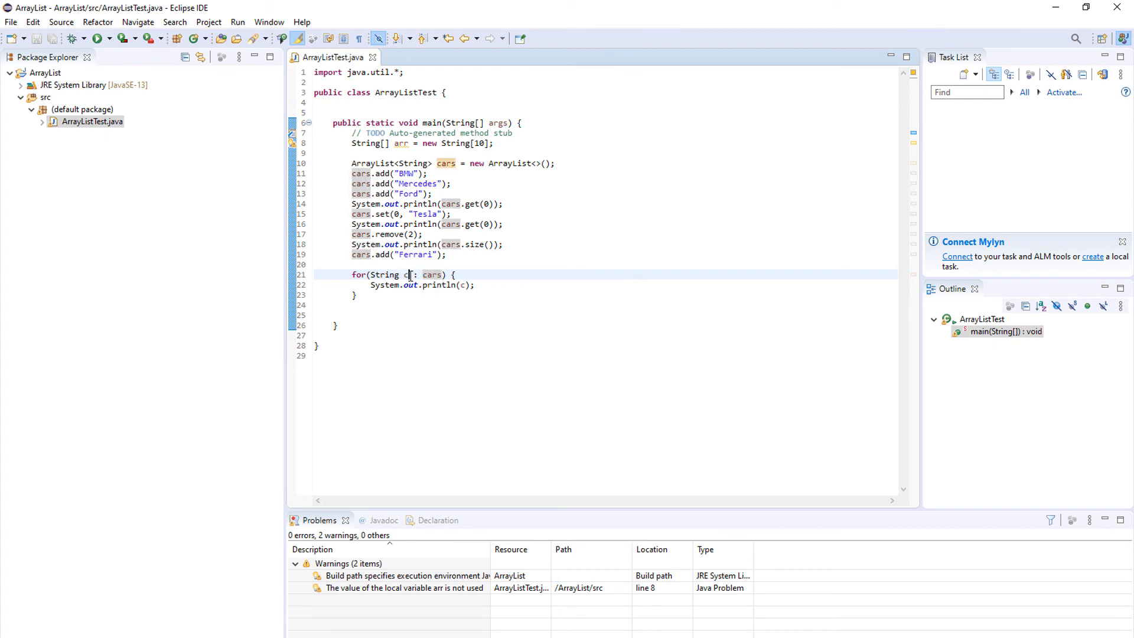
pyautogui.doubleClick(432, 274)
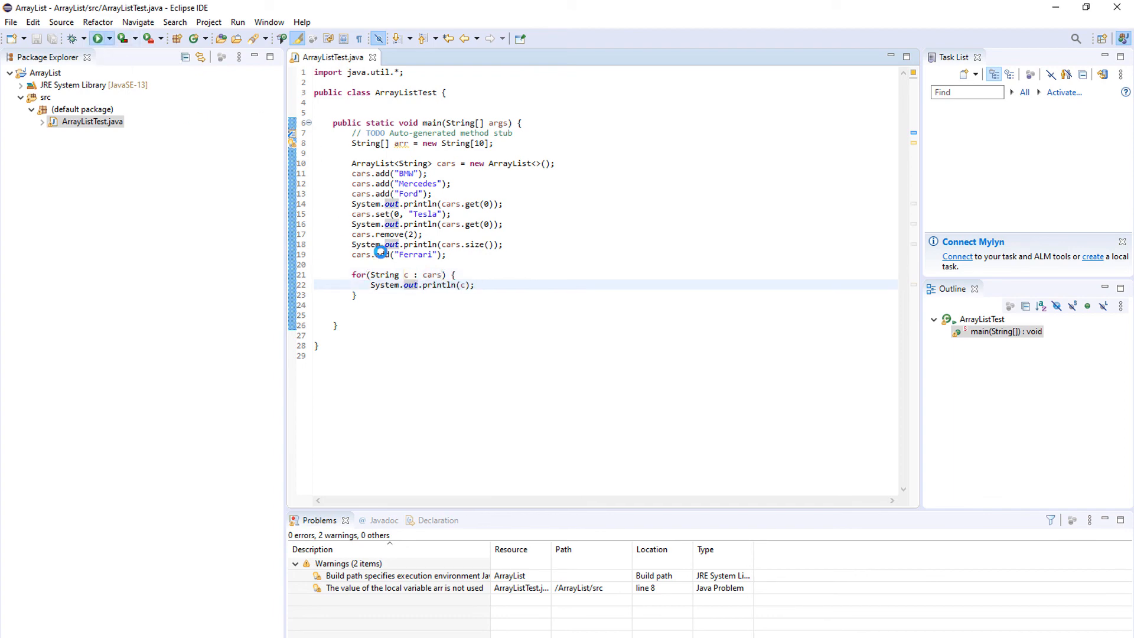
pyautogui.click(98, 39)
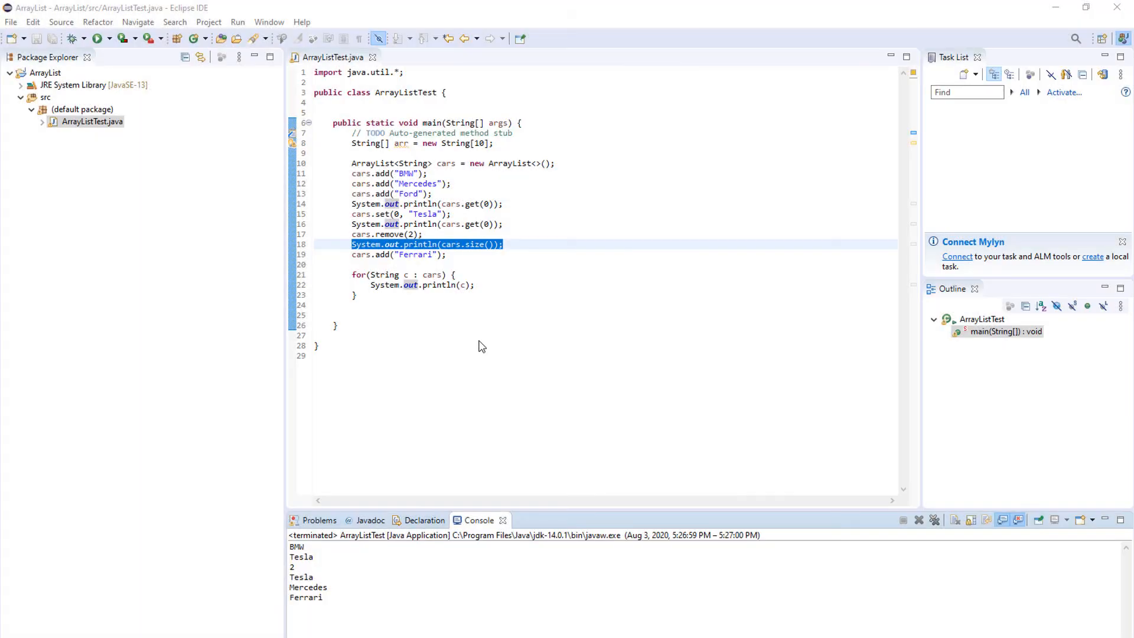